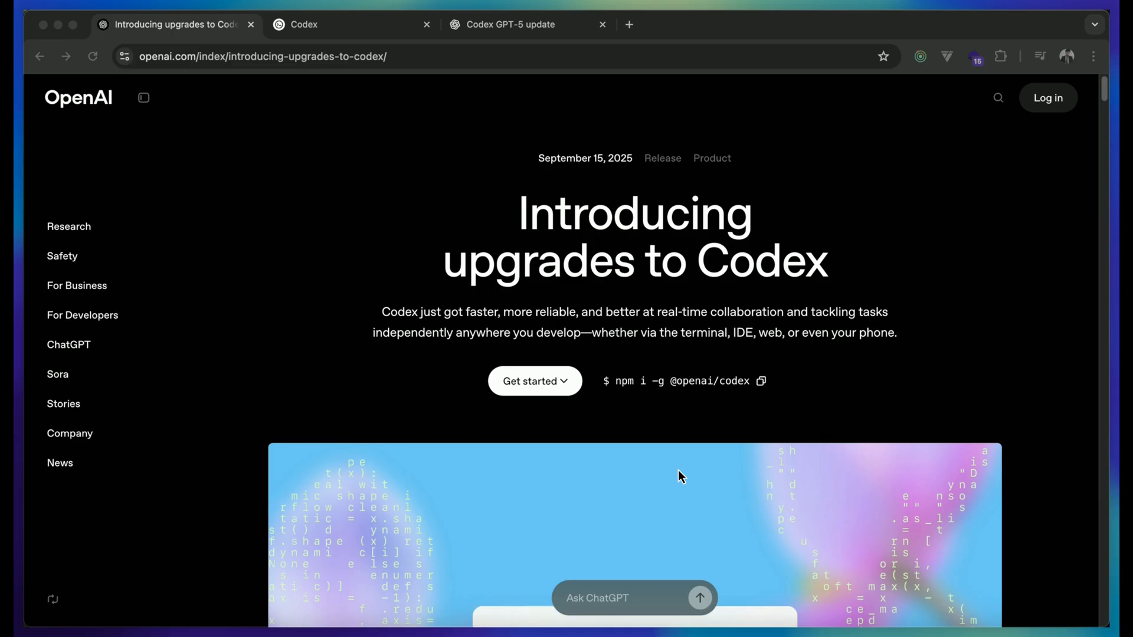
mouse_move(703, 454)
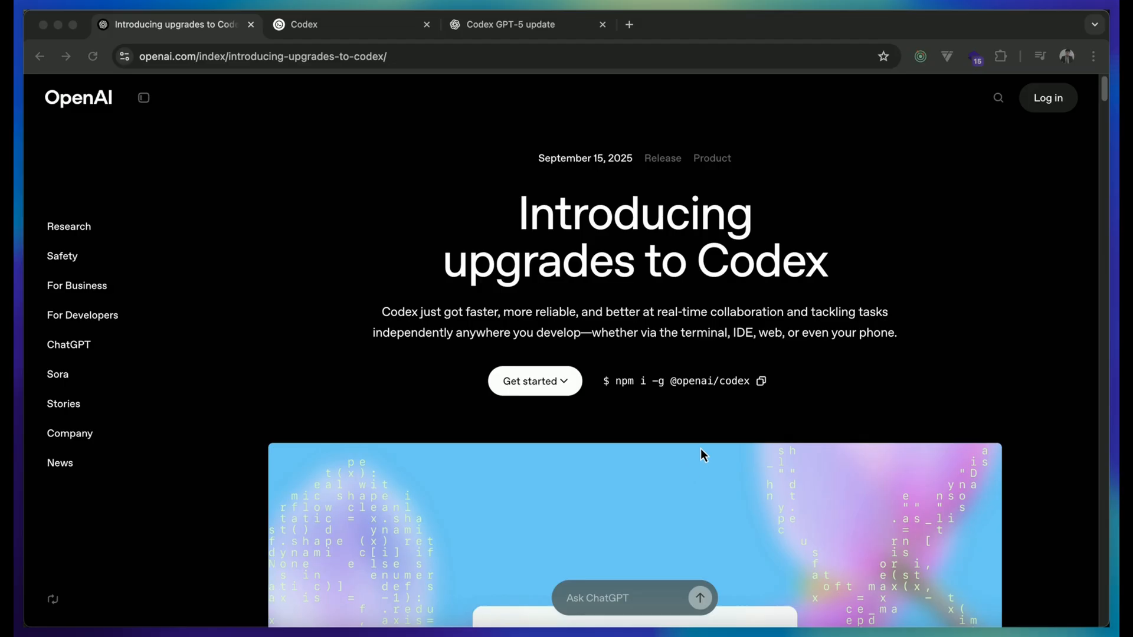
Step: Scroll past the intro, selecting 'GPT-5-Codex', down to the GPT-5-Codex heading and first charts
scroll(down, 3)
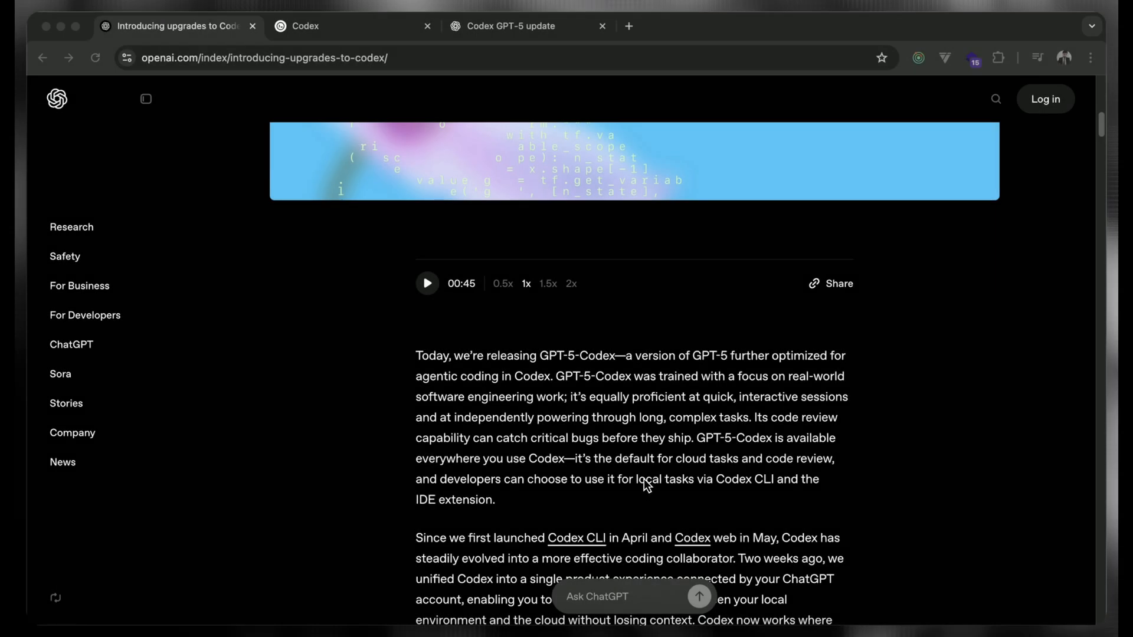
mouse_move(652, 486)
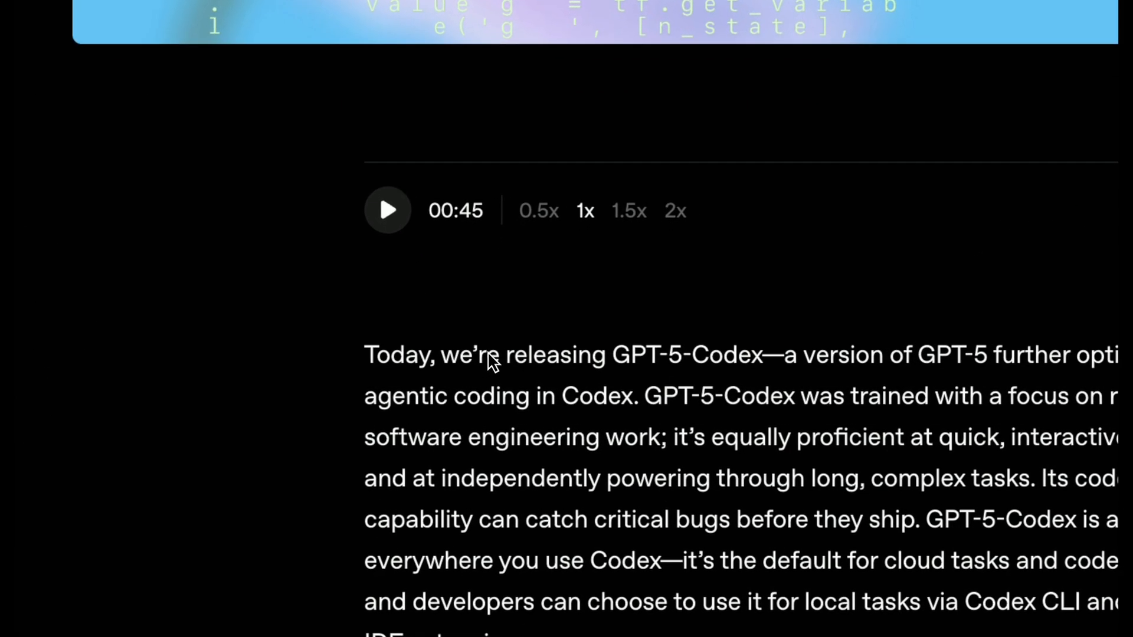
double_click(549, 353)
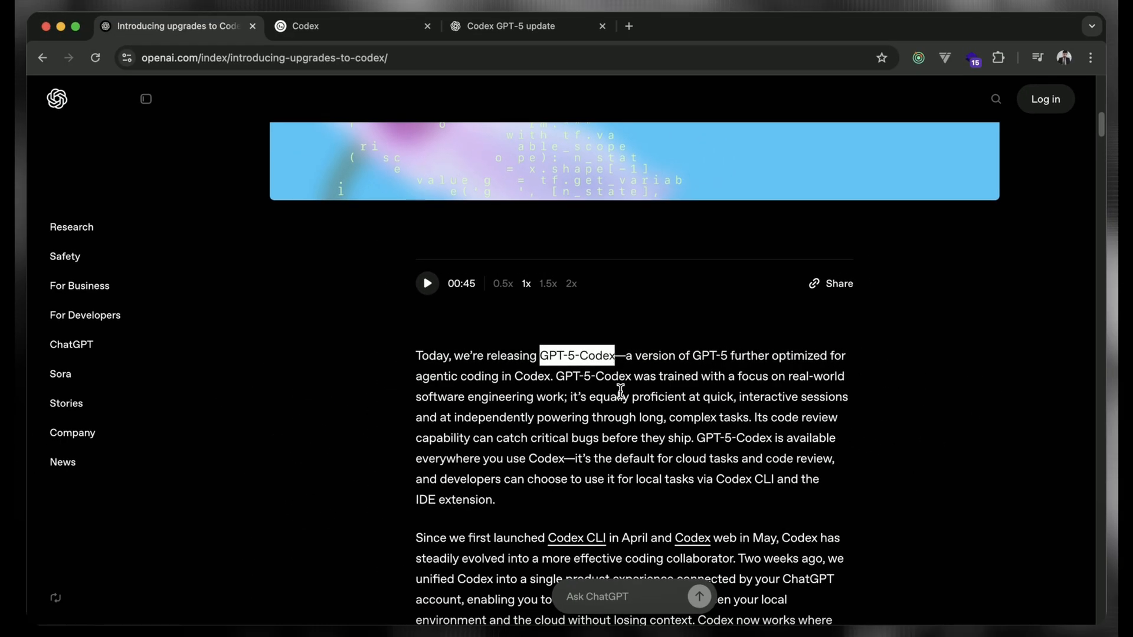
mouse_move(599, 404)
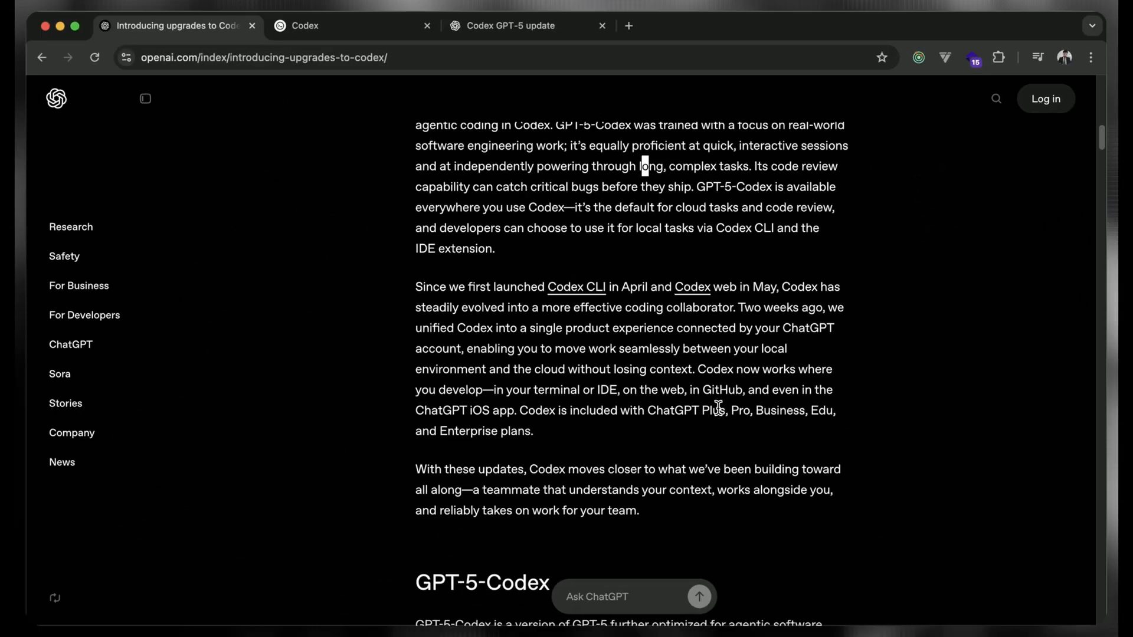
scroll(down, 3)
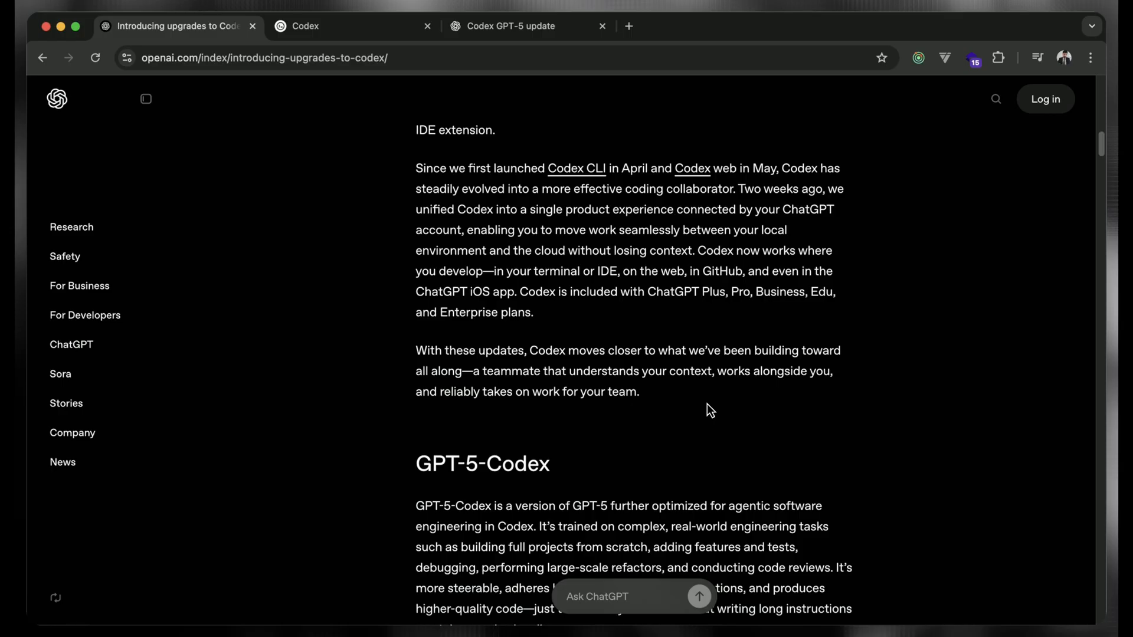
scroll(down, 3)
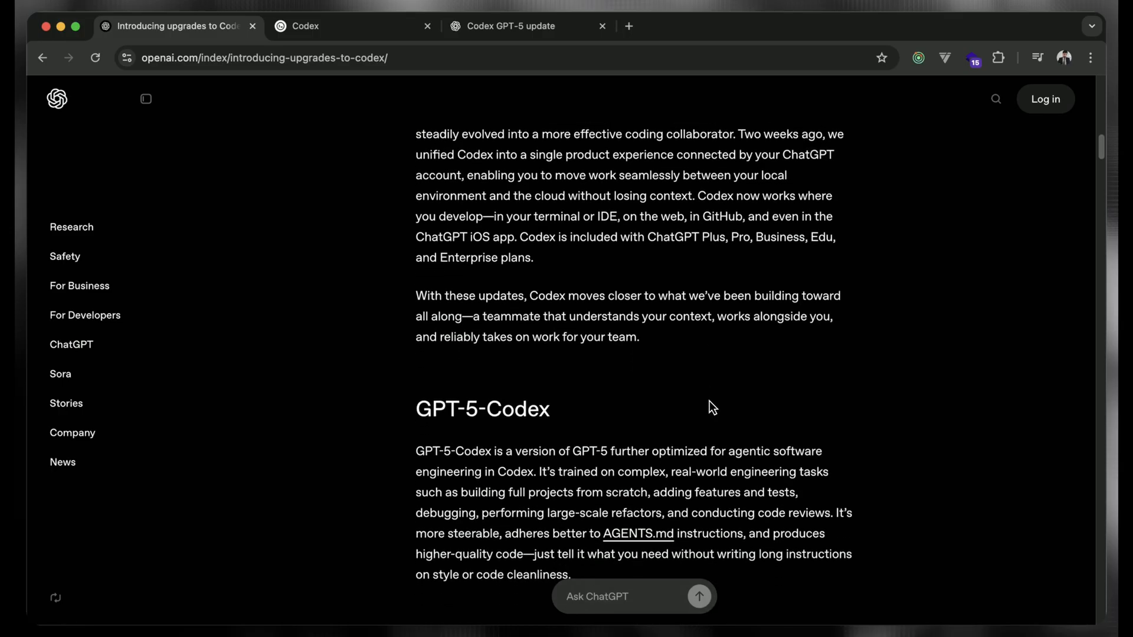
scroll(down, 3)
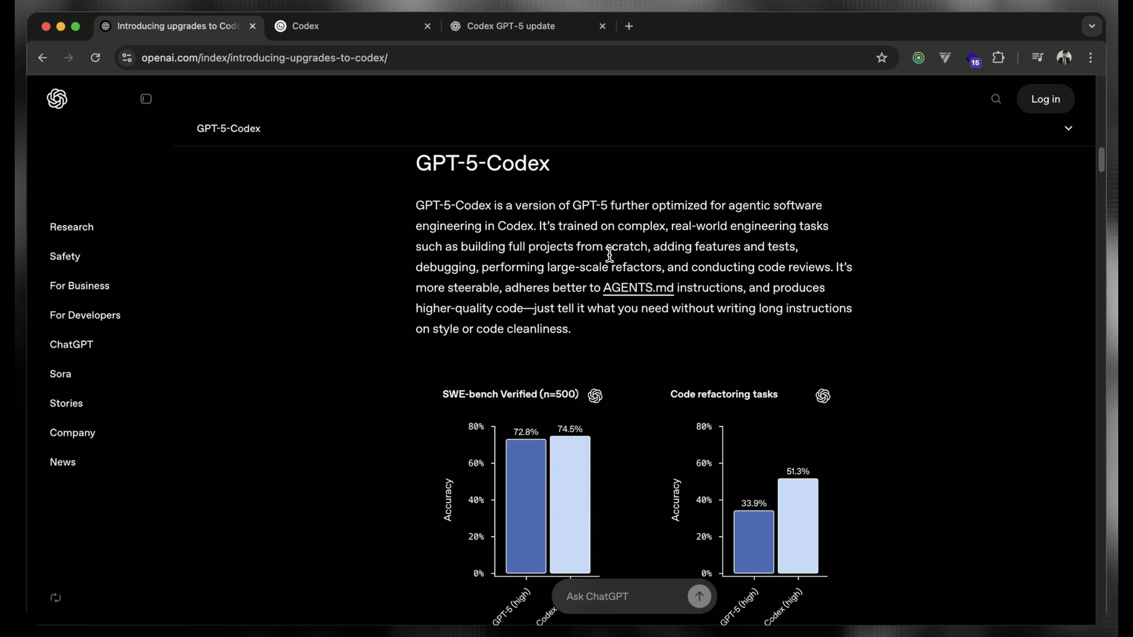
Step: Scroll until the SWE-bench Verified and Code refactoring charts with footnotes are fully visible
scroll(down, 3)
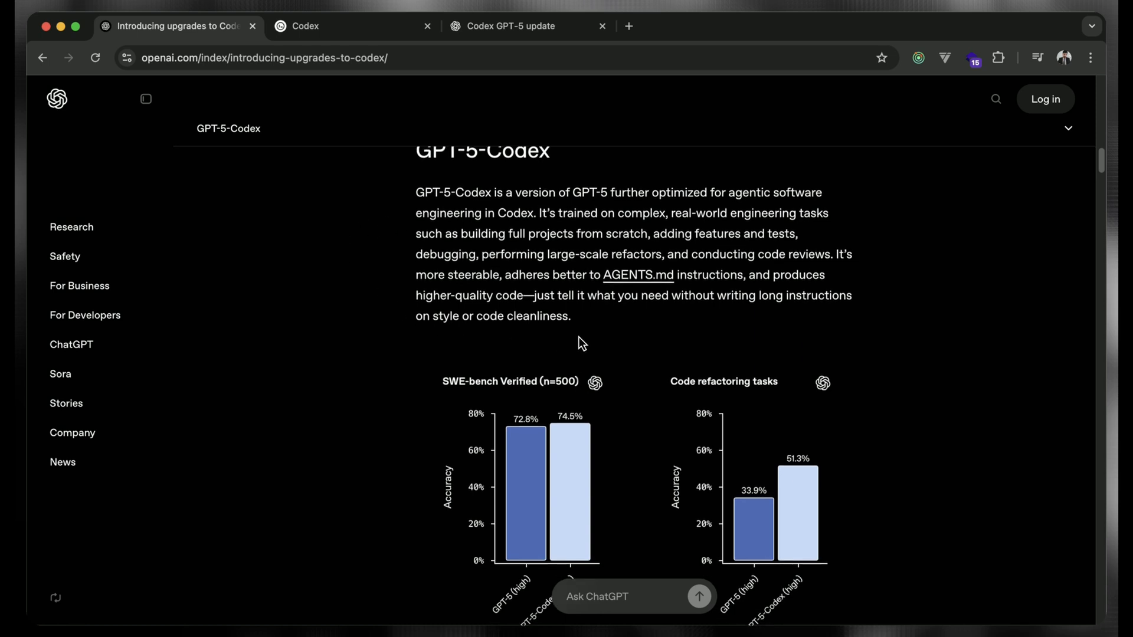
scroll(down, 3)
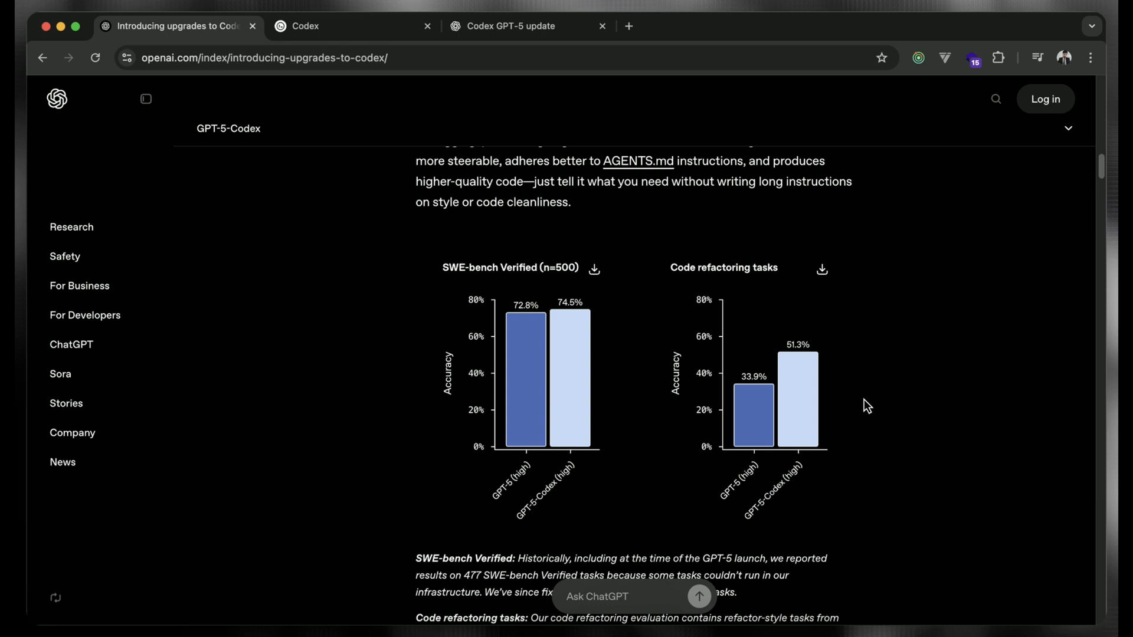
scroll(down, 3)
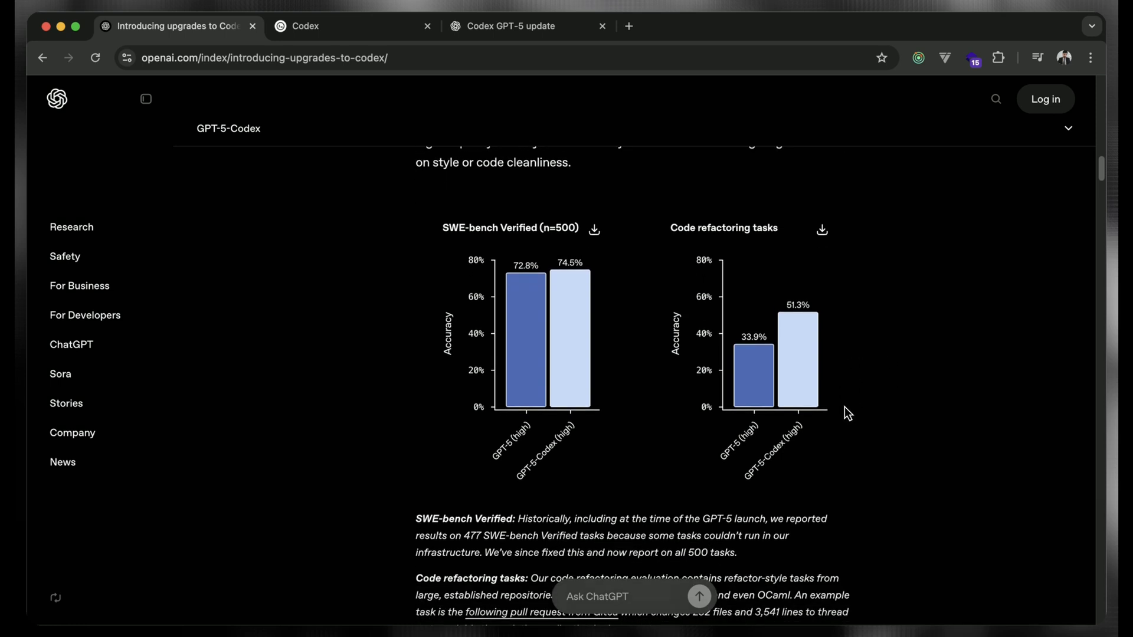
scroll(down, 3)
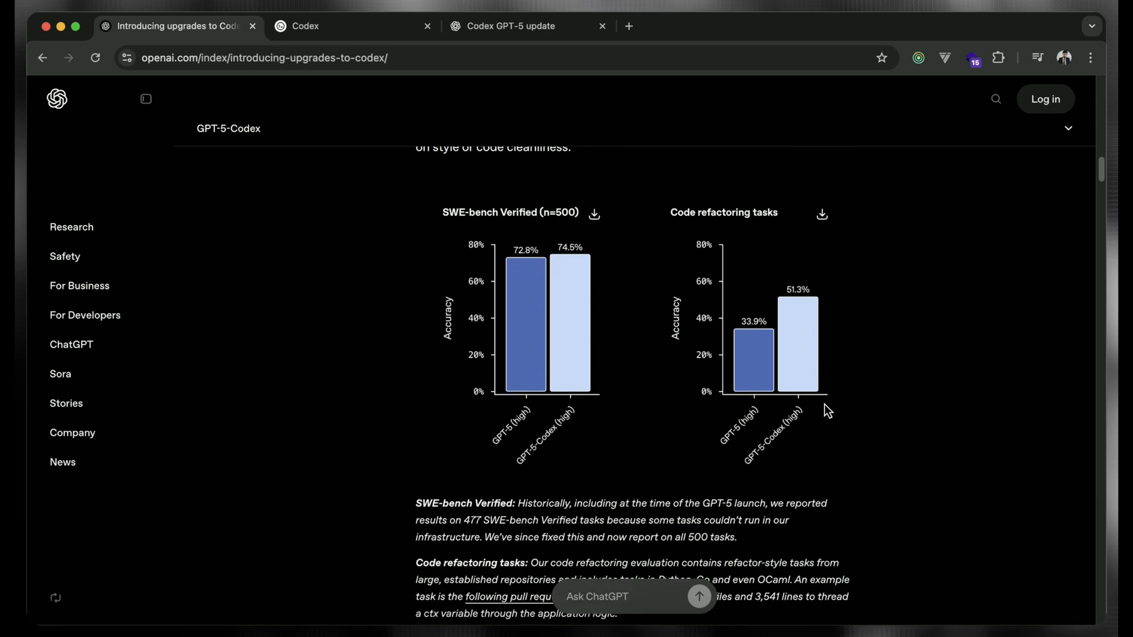
mouse_move(810, 412)
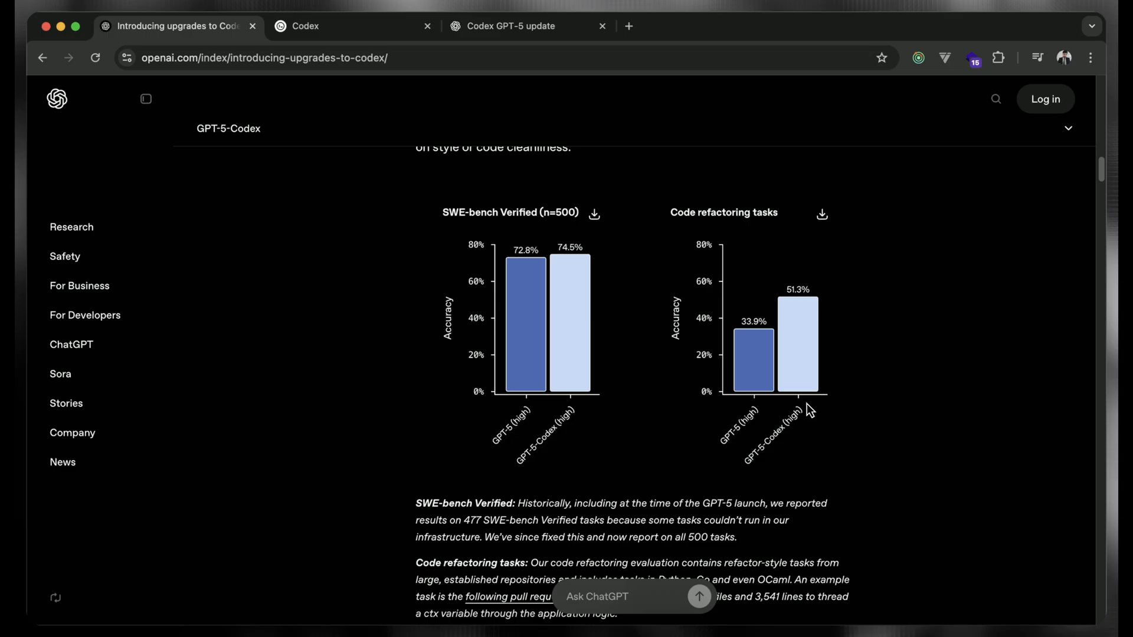
Step: Scroll to the 'OpenAI employee traffic using Codex CLI' chart with all percentile bars visible
scroll(down, 3)
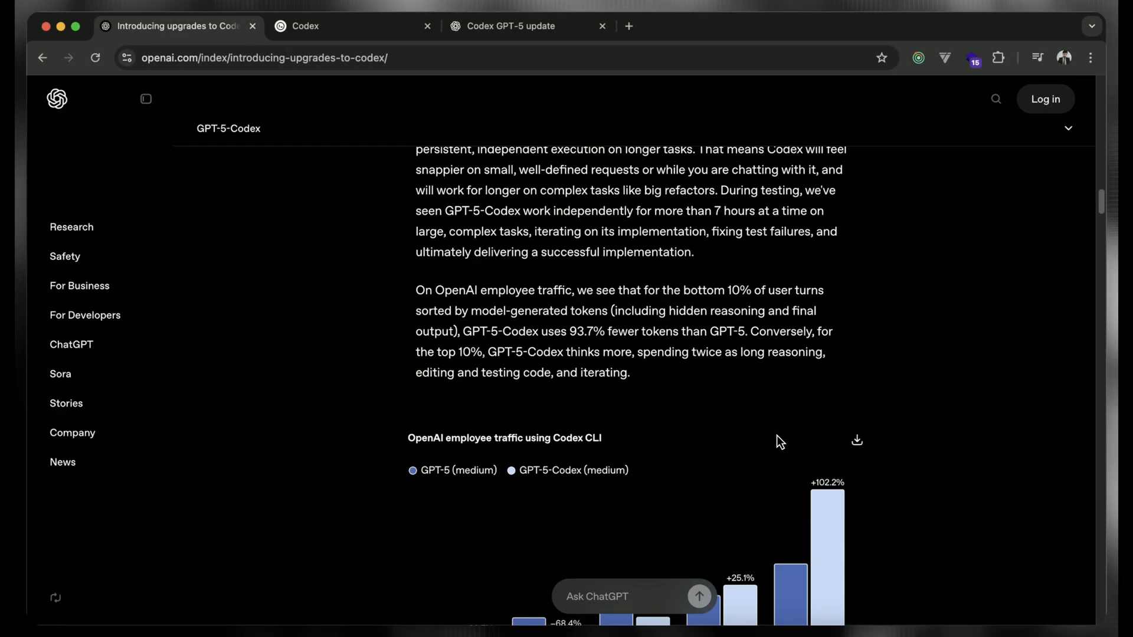
scroll(down, 3)
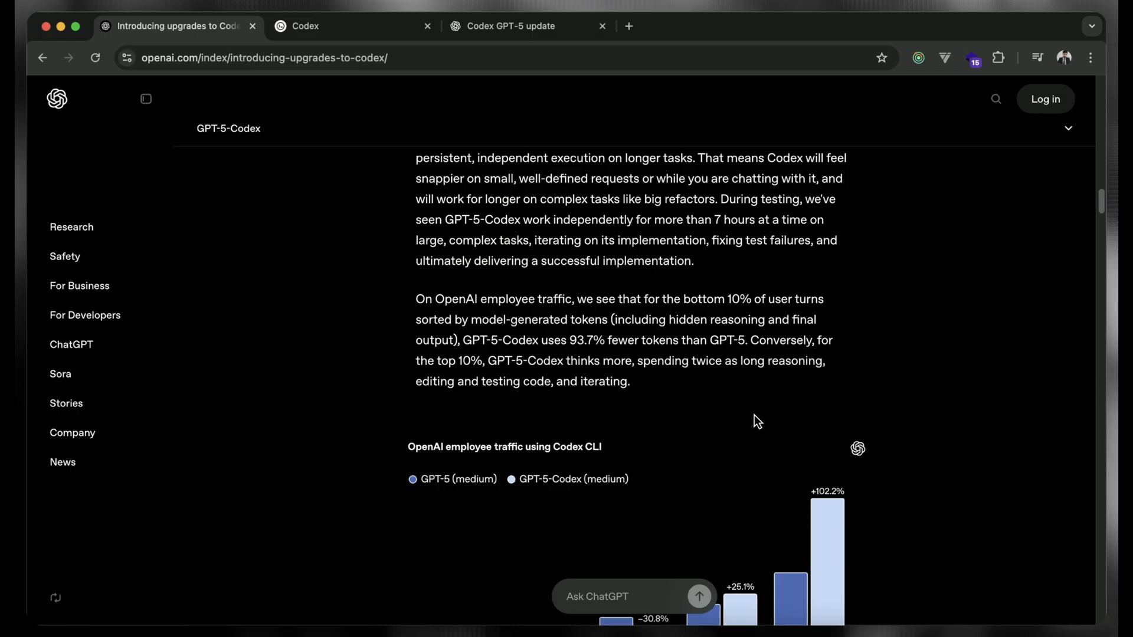
mouse_move(754, 421)
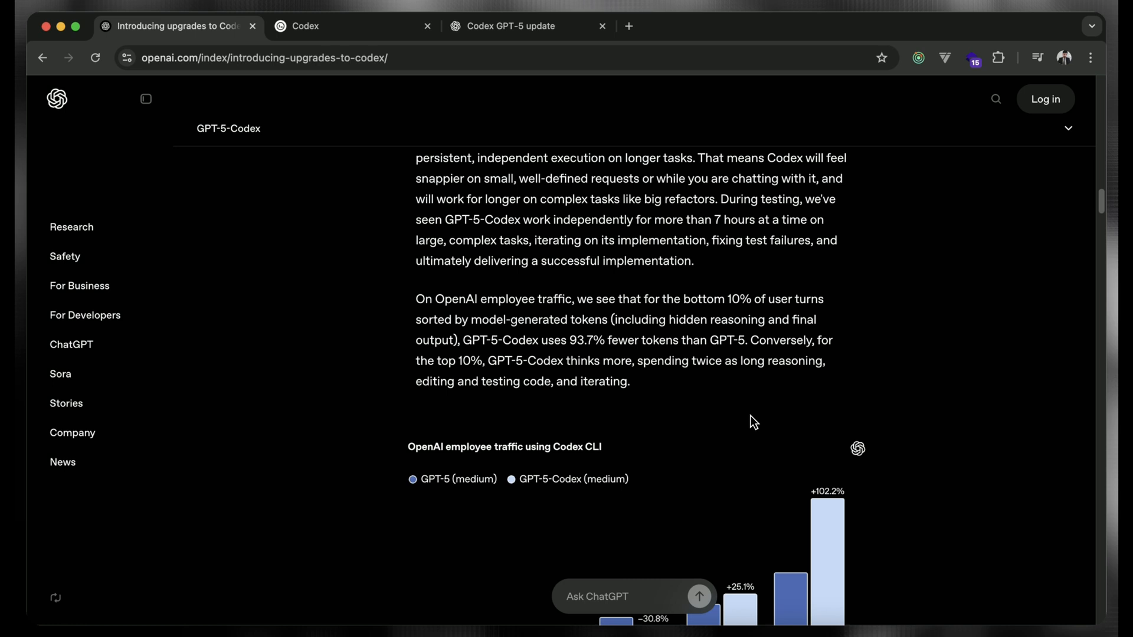
mouse_move(746, 422)
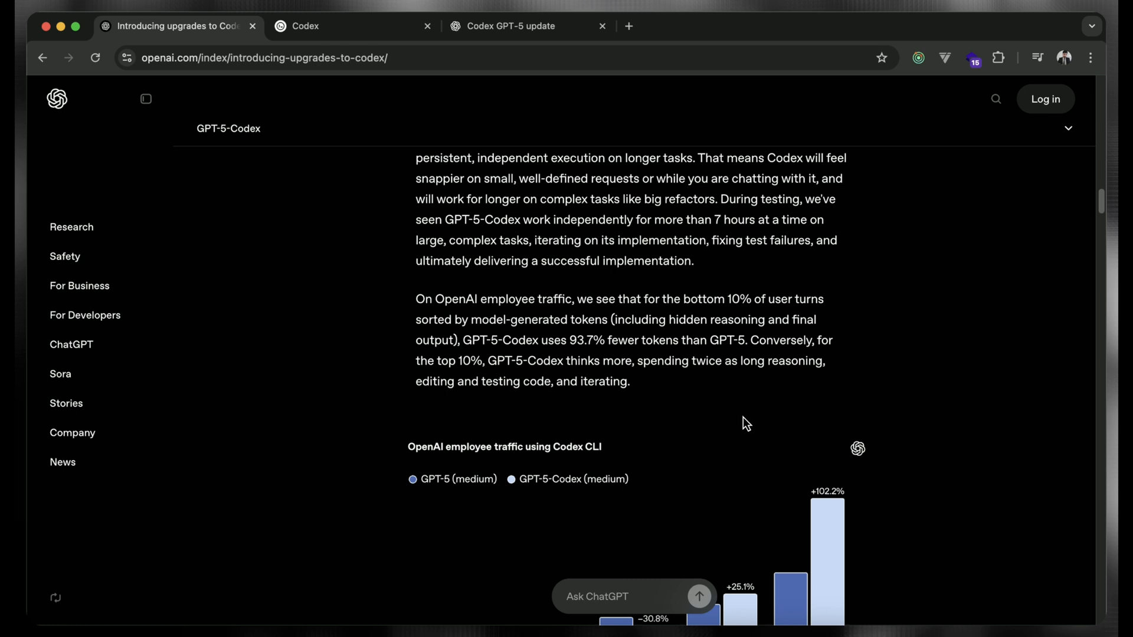
scroll(up, 3)
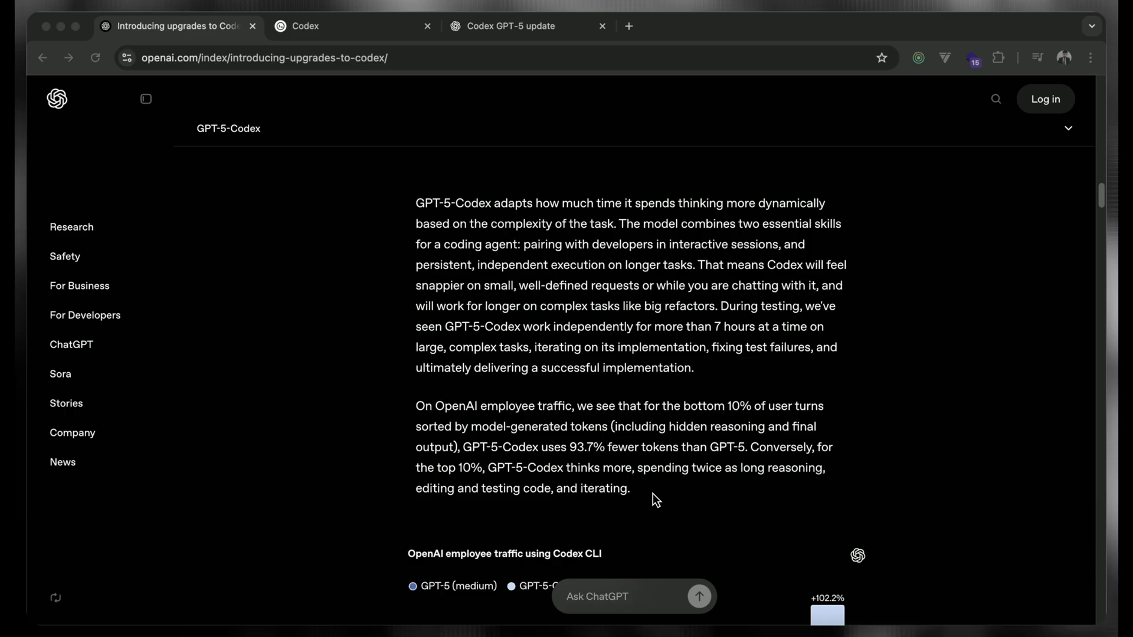
scroll(down, 3)
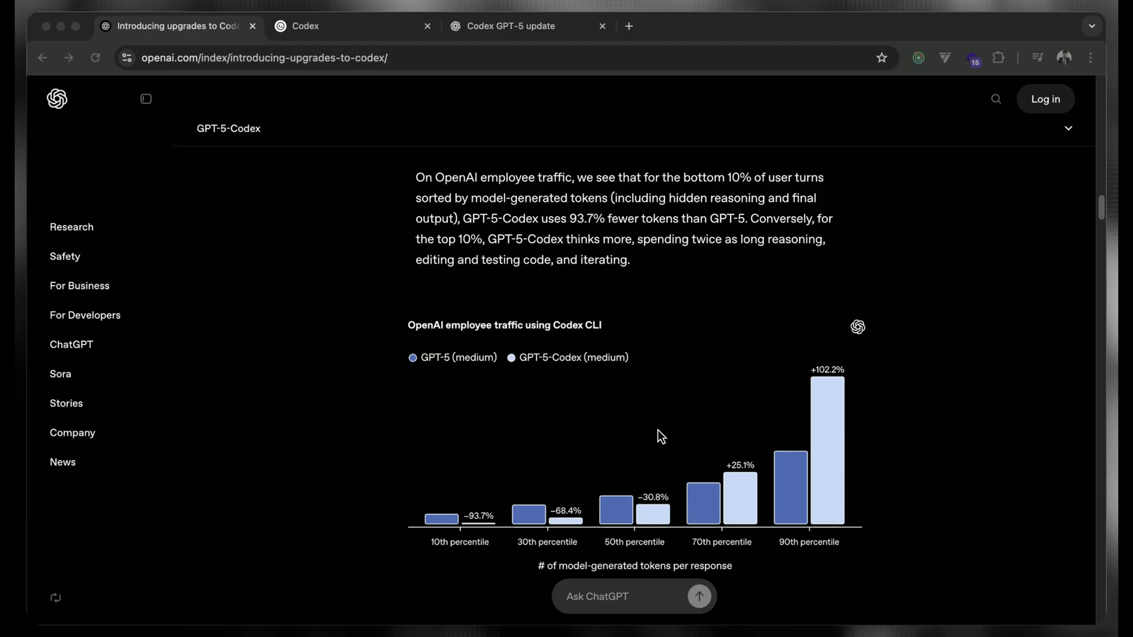
mouse_move(804, 501)
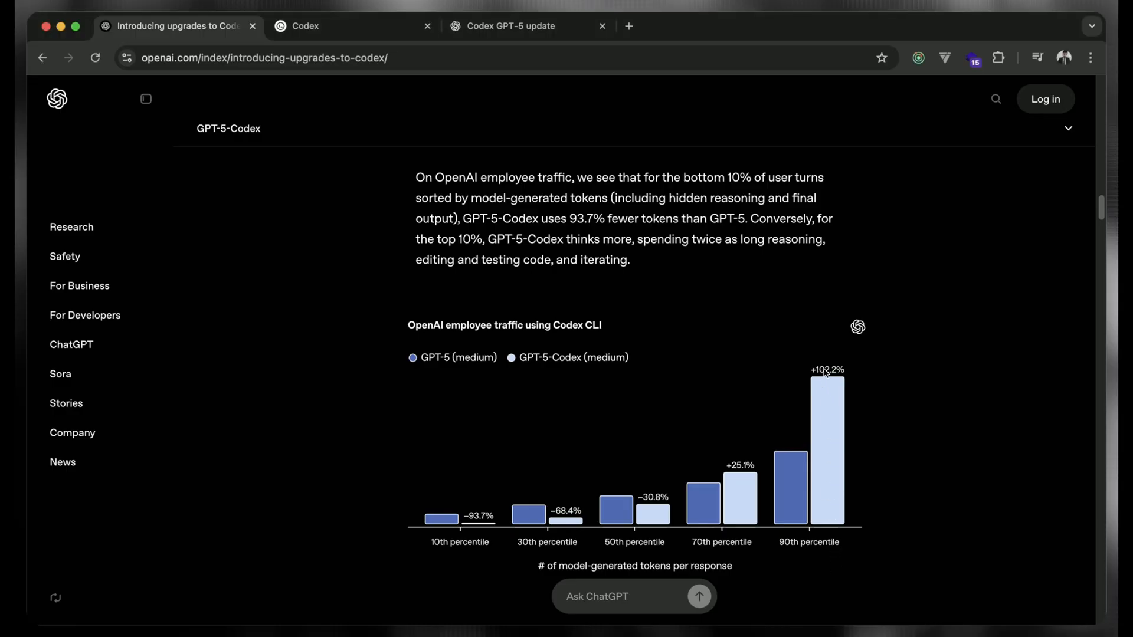
mouse_move(839, 388)
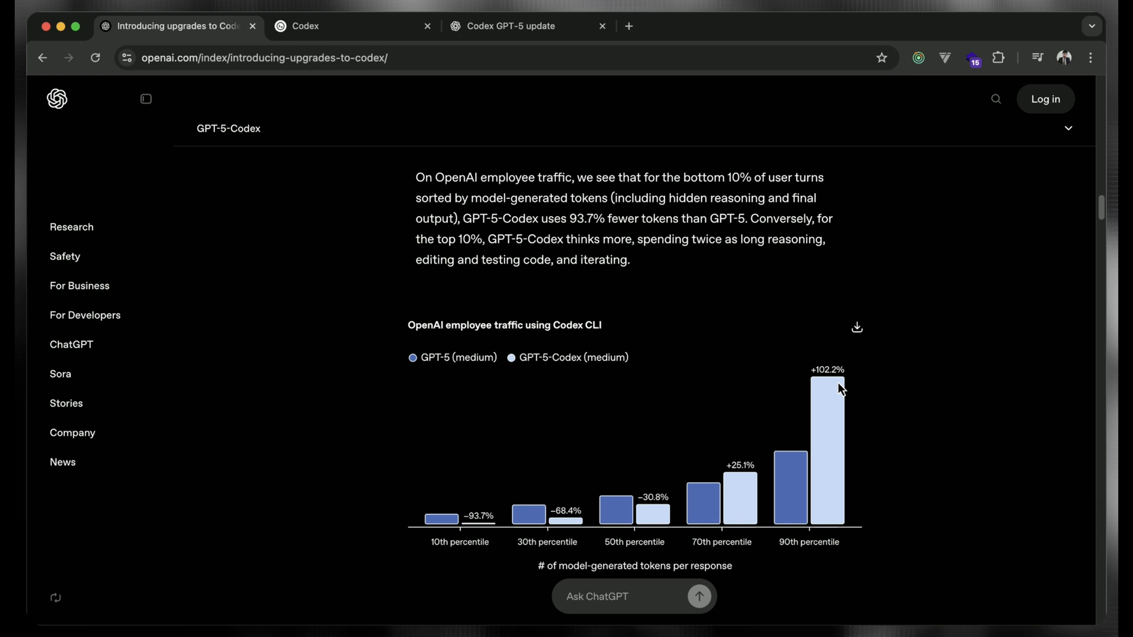
mouse_move(731, 344)
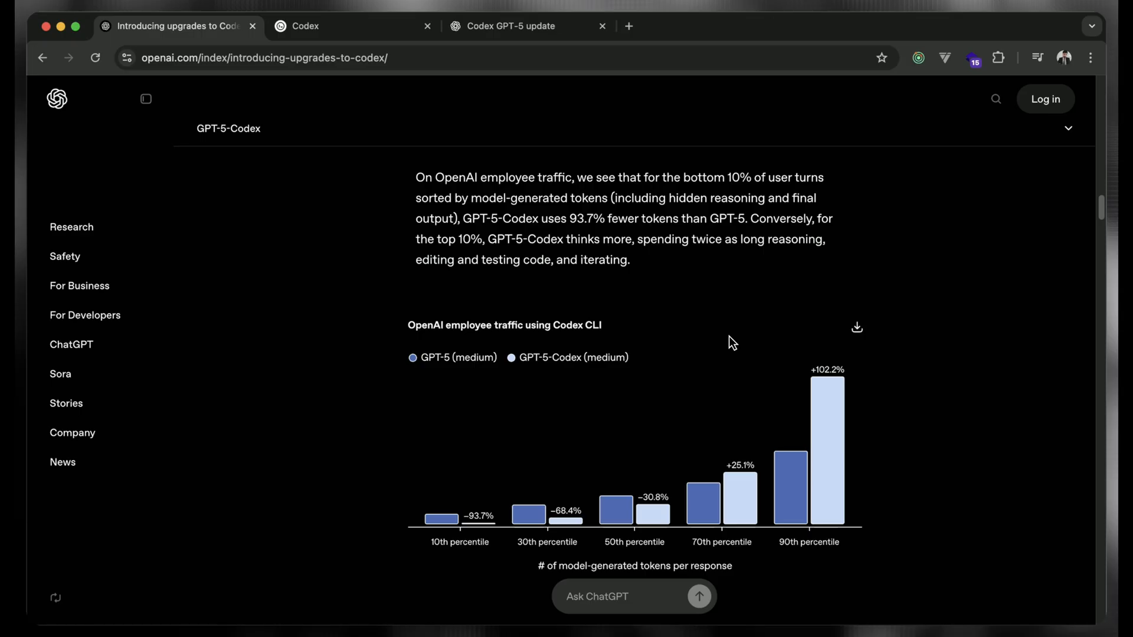
mouse_move(811, 367)
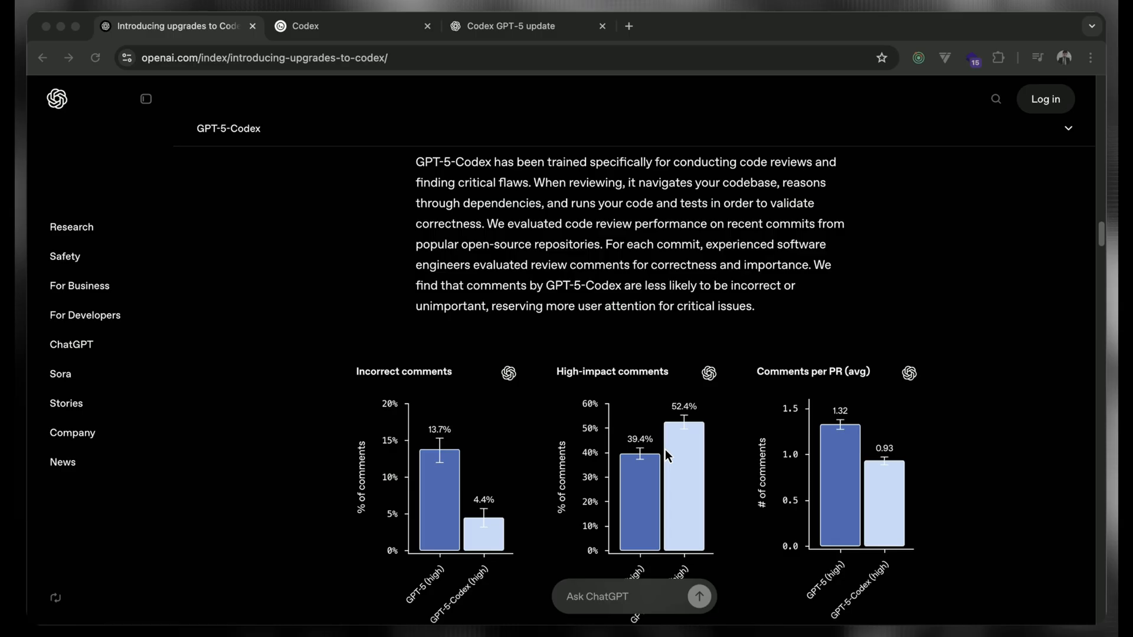
mouse_move(754, 170)
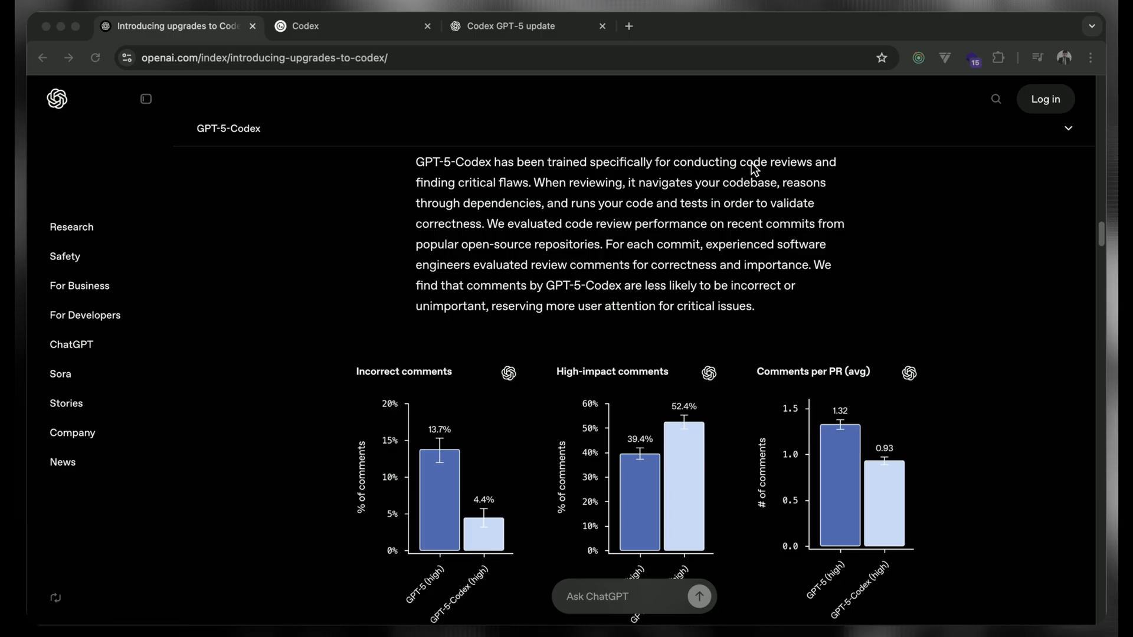
mouse_move(493, 215)
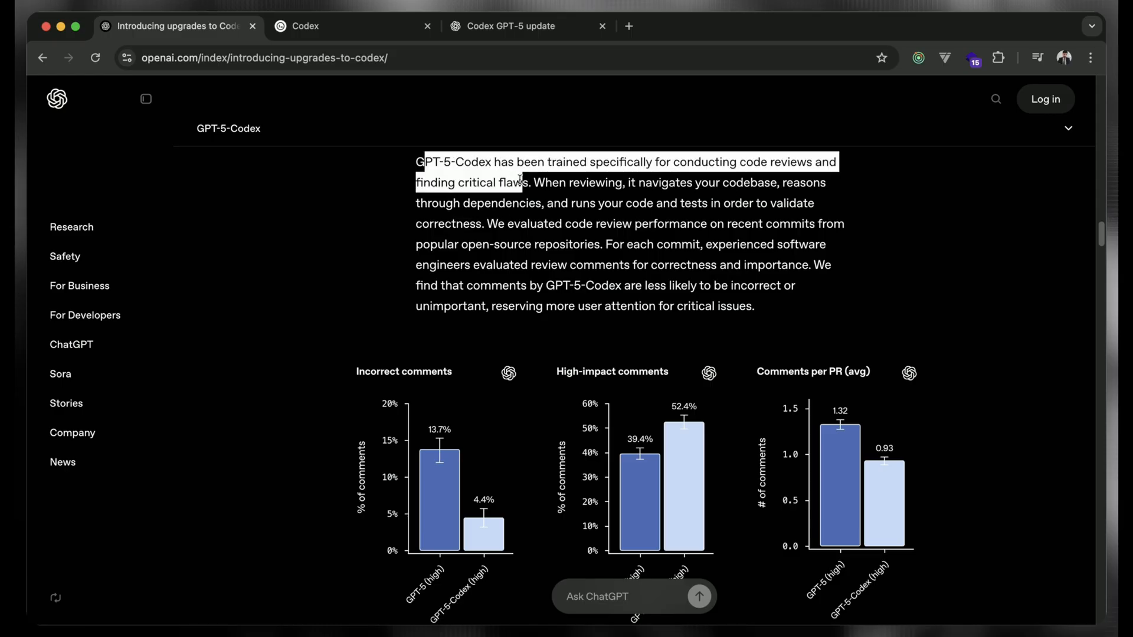
Step: Clear the text selection and scroll to show the three code review bar charts
click(544, 232)
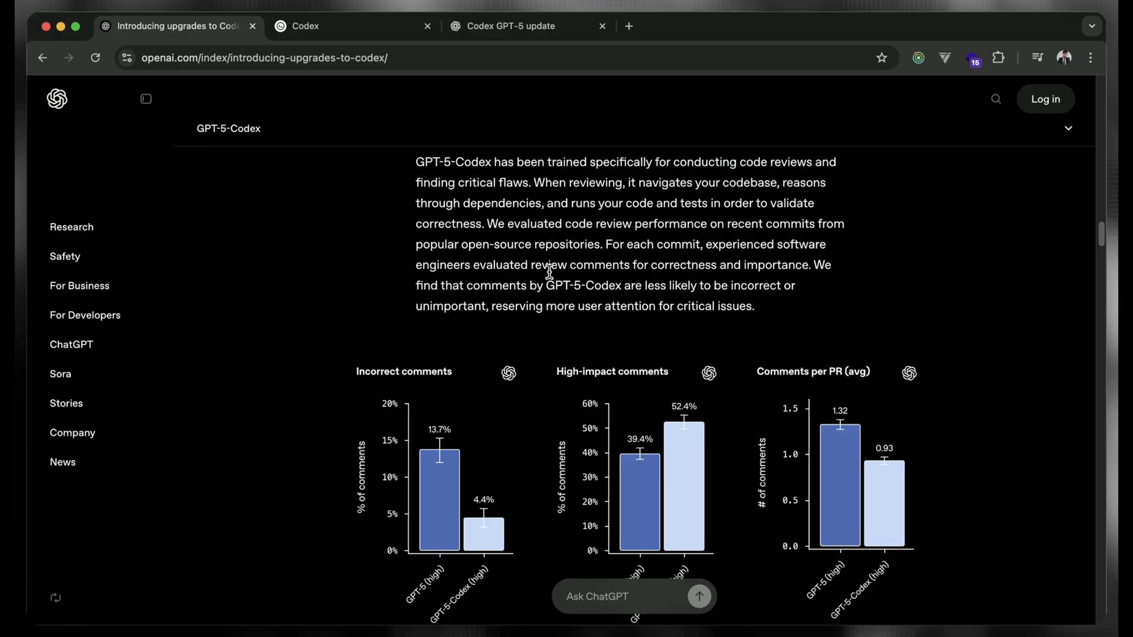
mouse_move(545, 298)
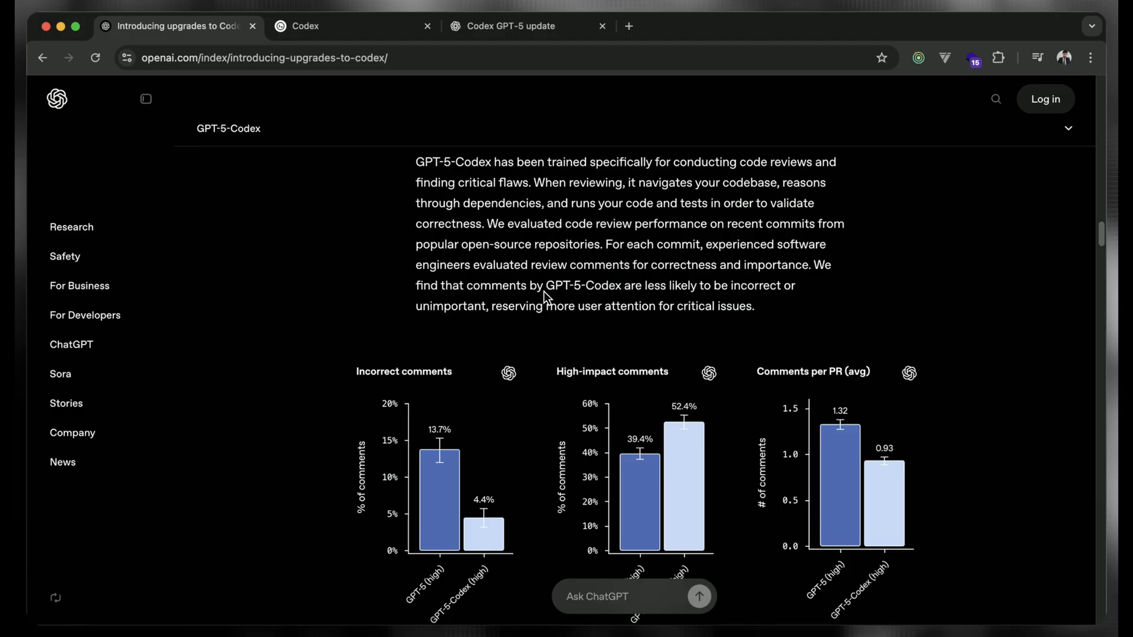
scroll(down, 3)
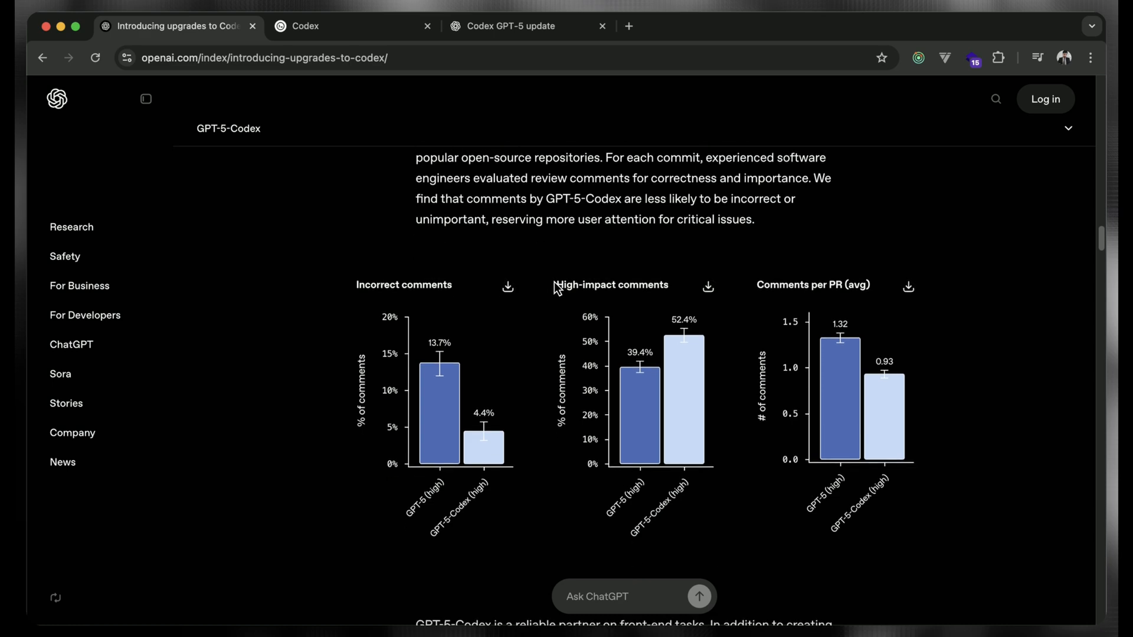
mouse_move(427, 419)
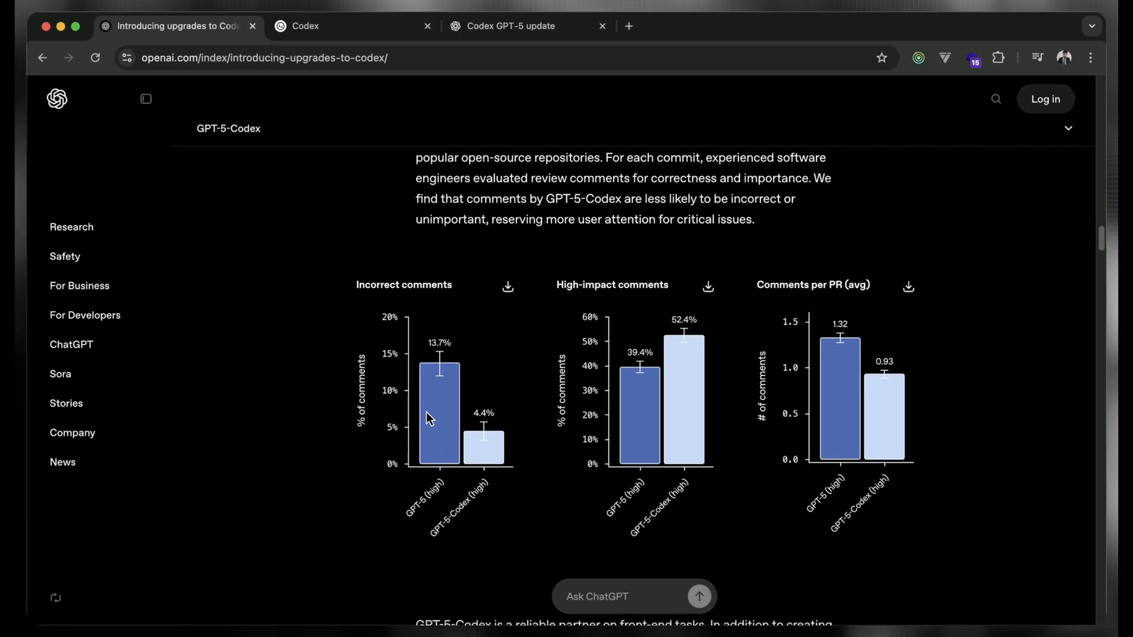
mouse_move(462, 480)
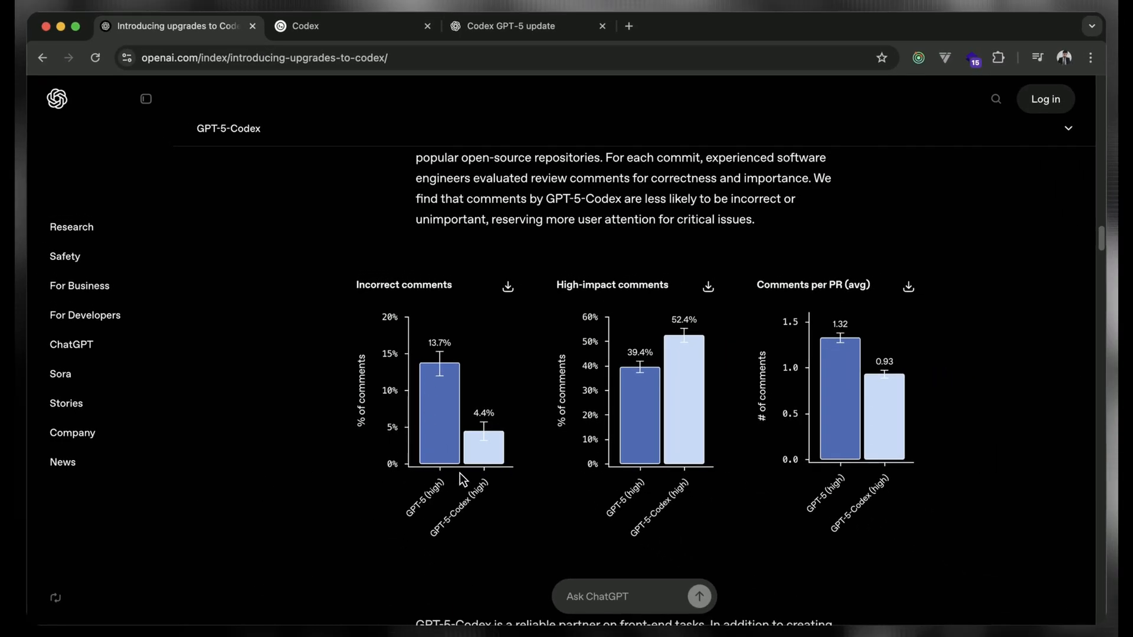
mouse_move(739, 411)
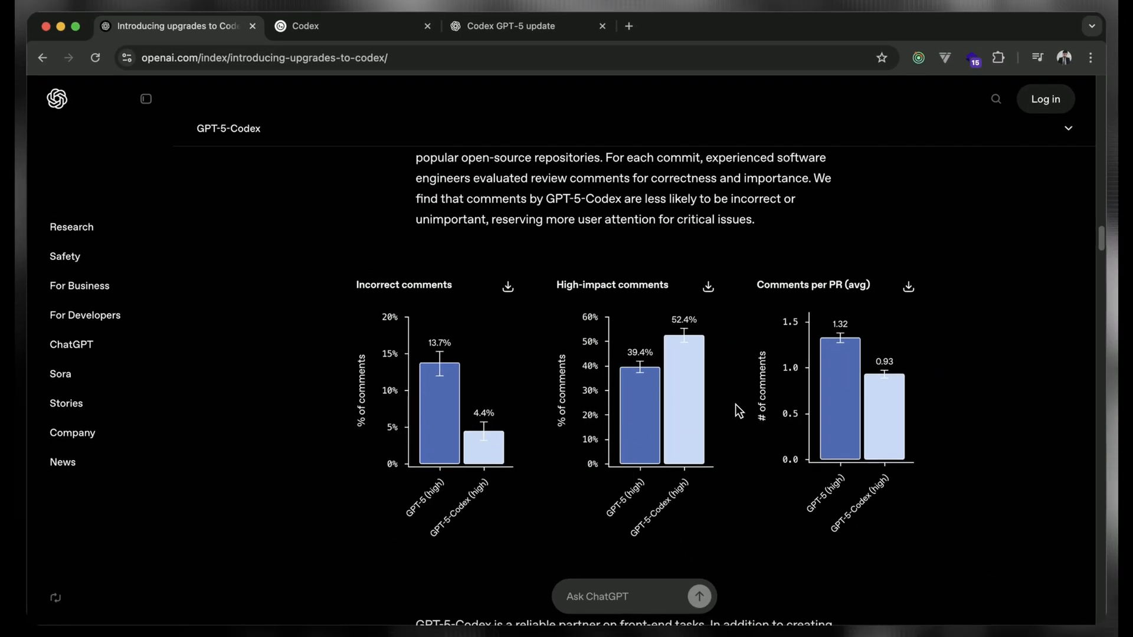
mouse_move(668, 323)
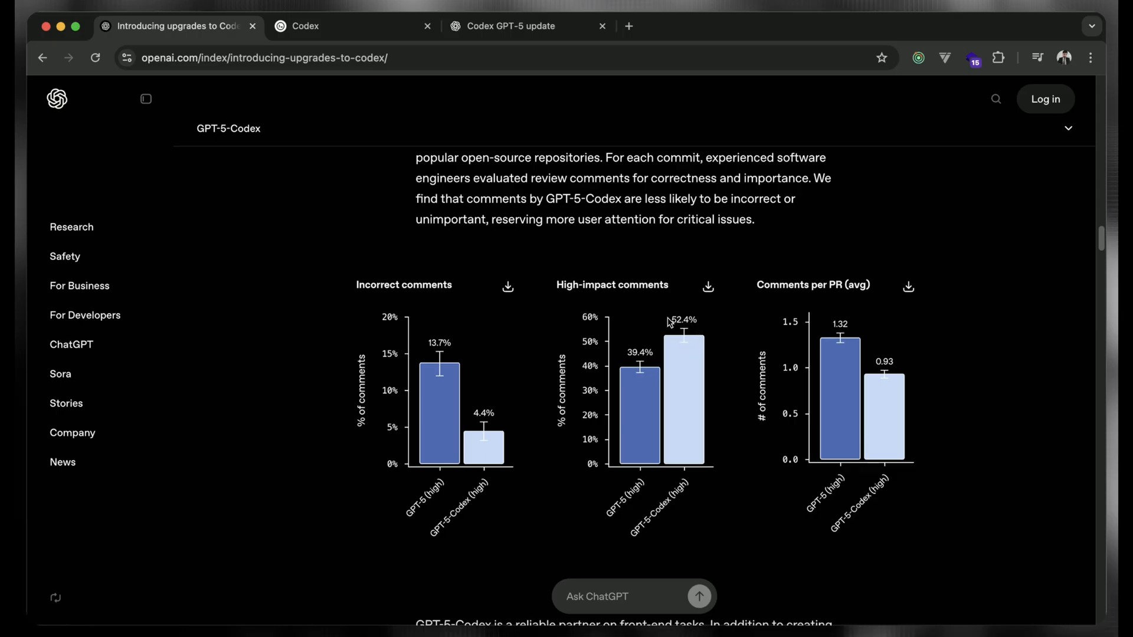
mouse_move(756, 446)
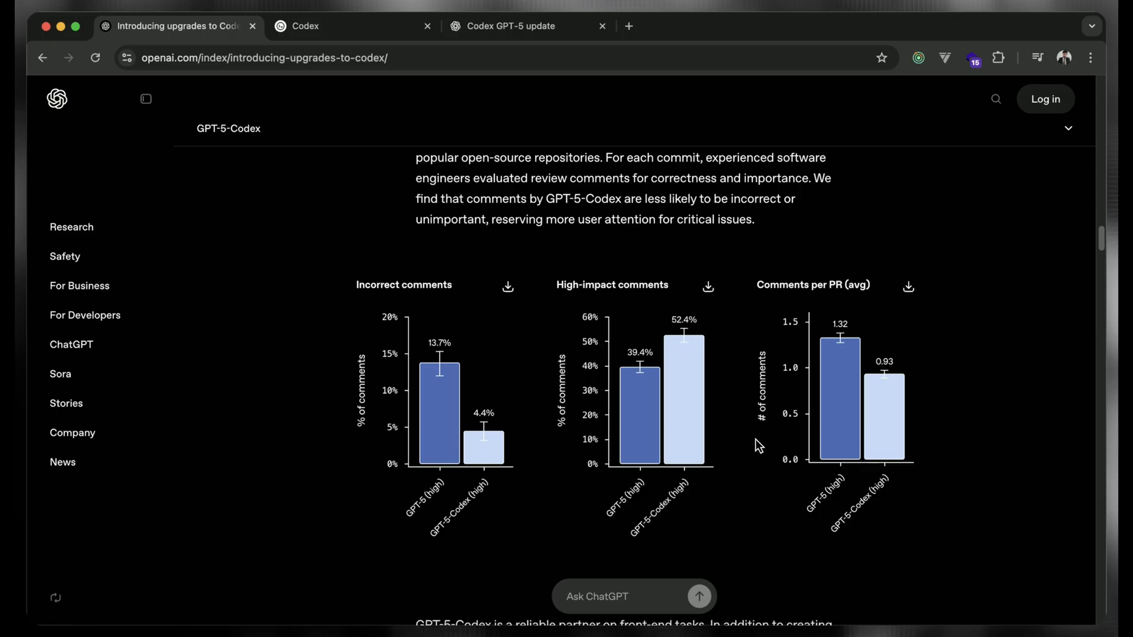
mouse_move(718, 493)
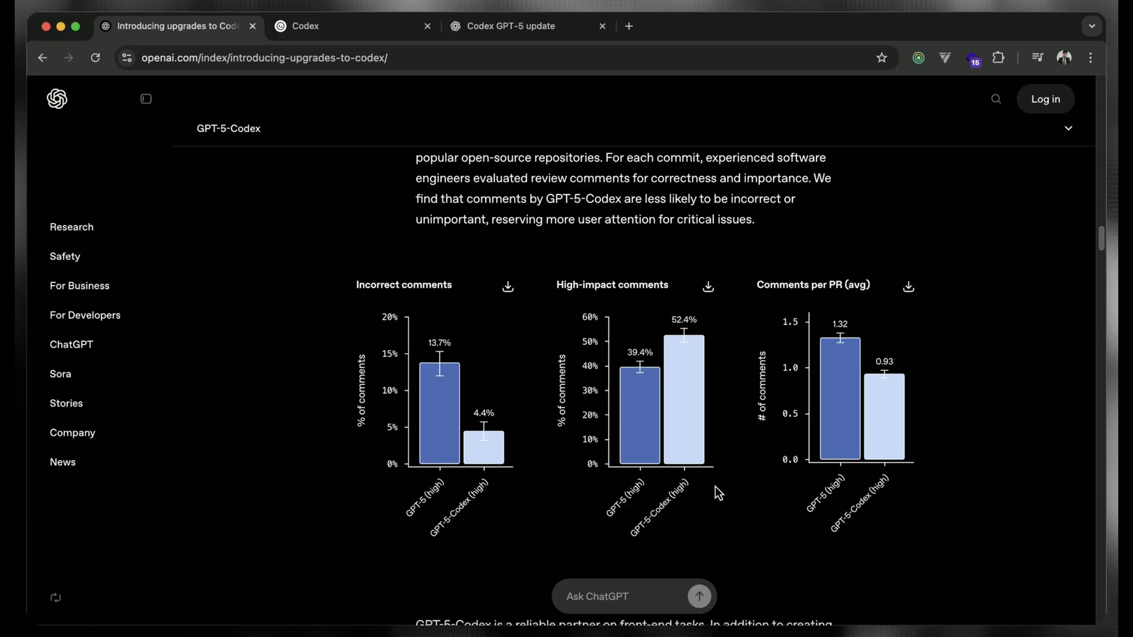
Step: Scroll past the Codex CLI text to the IDE extension demo animation
scroll(down, 3)
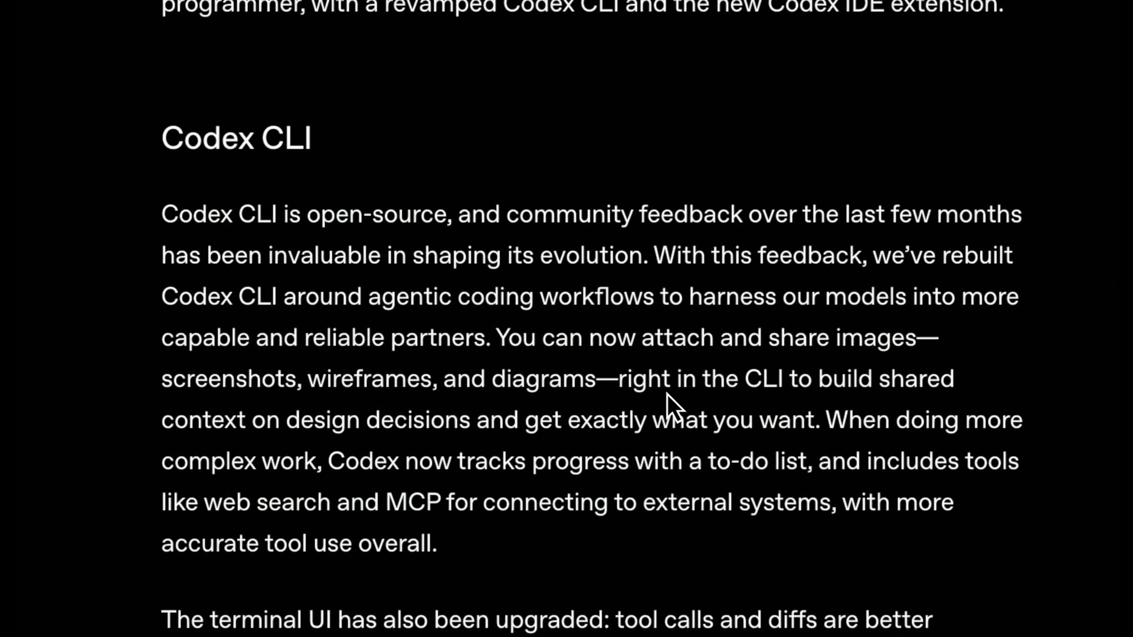
scroll(down, 3)
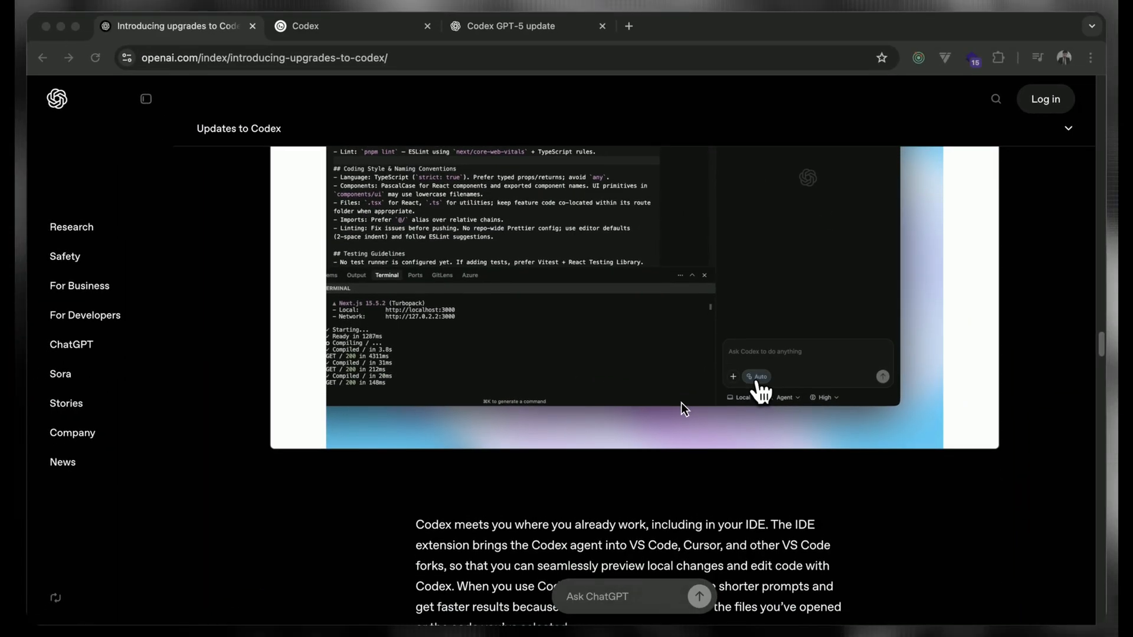
Step: View the IDE extension demo, then scroll back up to the 'Updates to Codex' heading
scroll(down, 3)
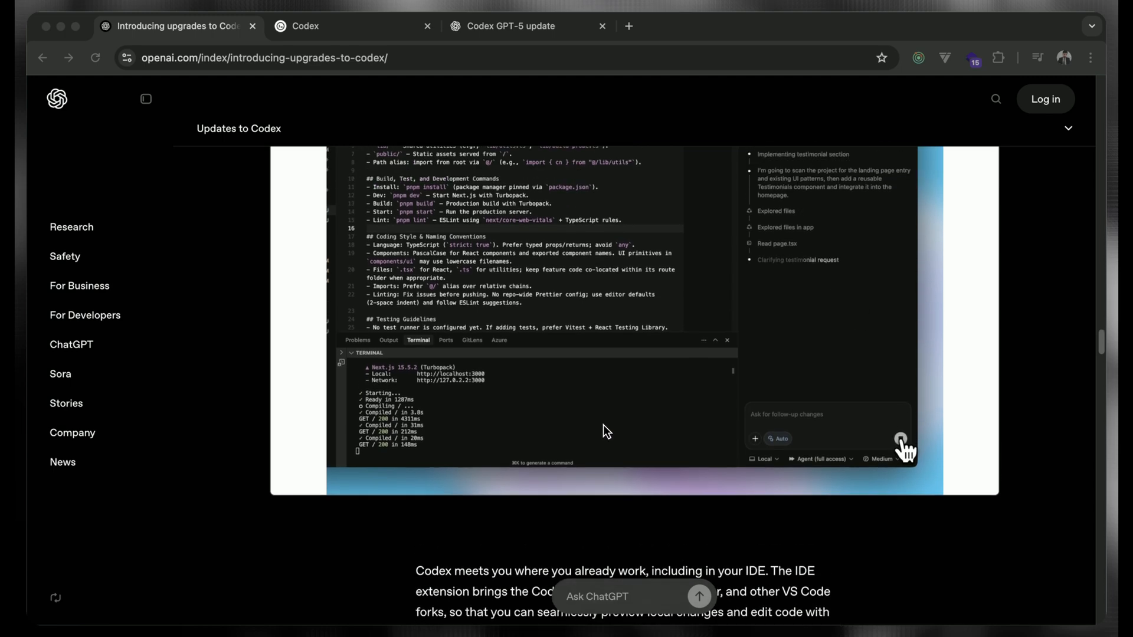
scroll(up, 3)
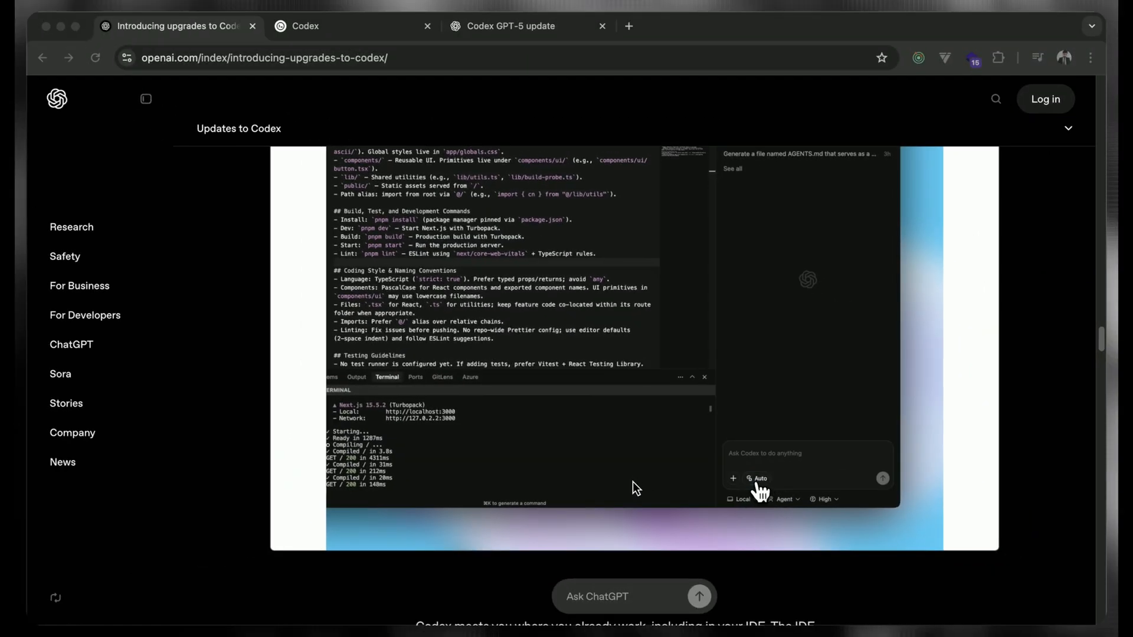
click(783, 498)
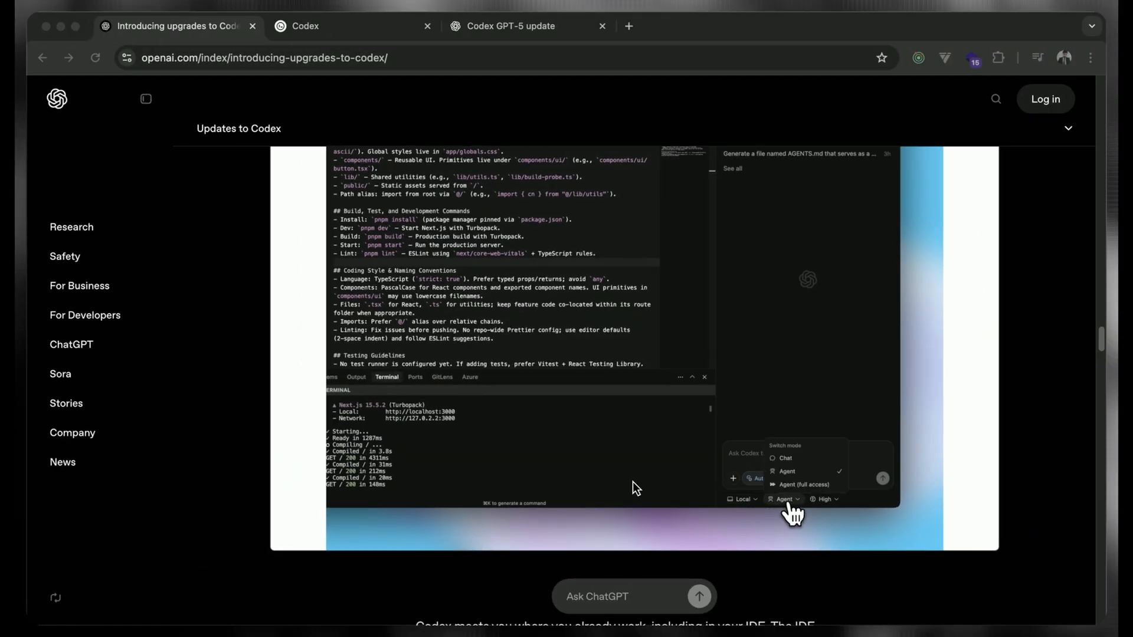
click(824, 499)
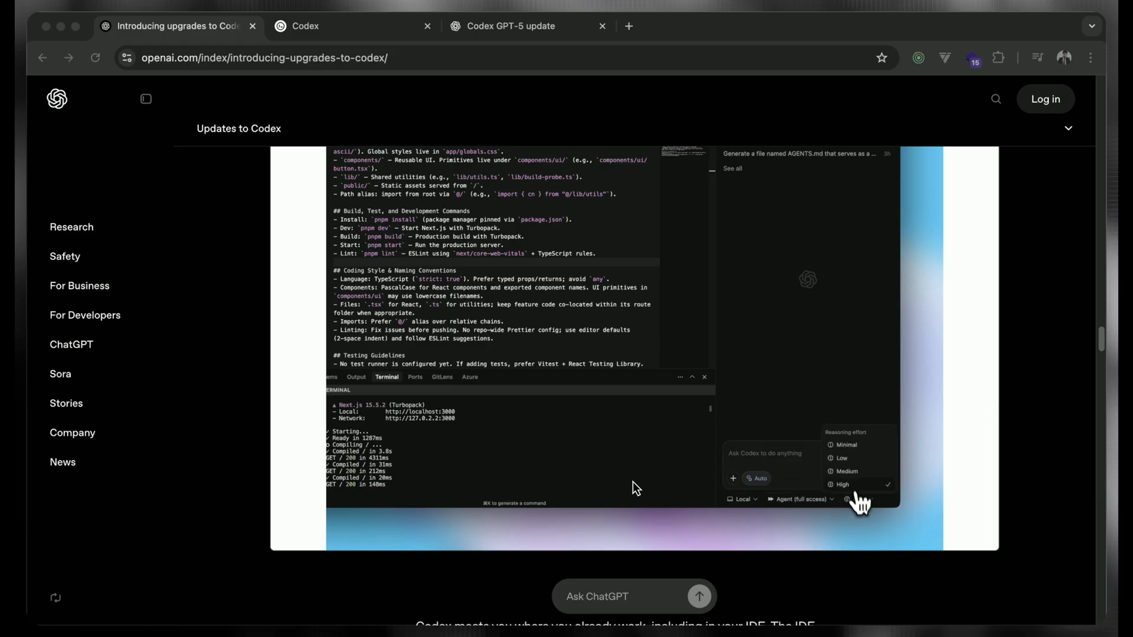
click(844, 471)
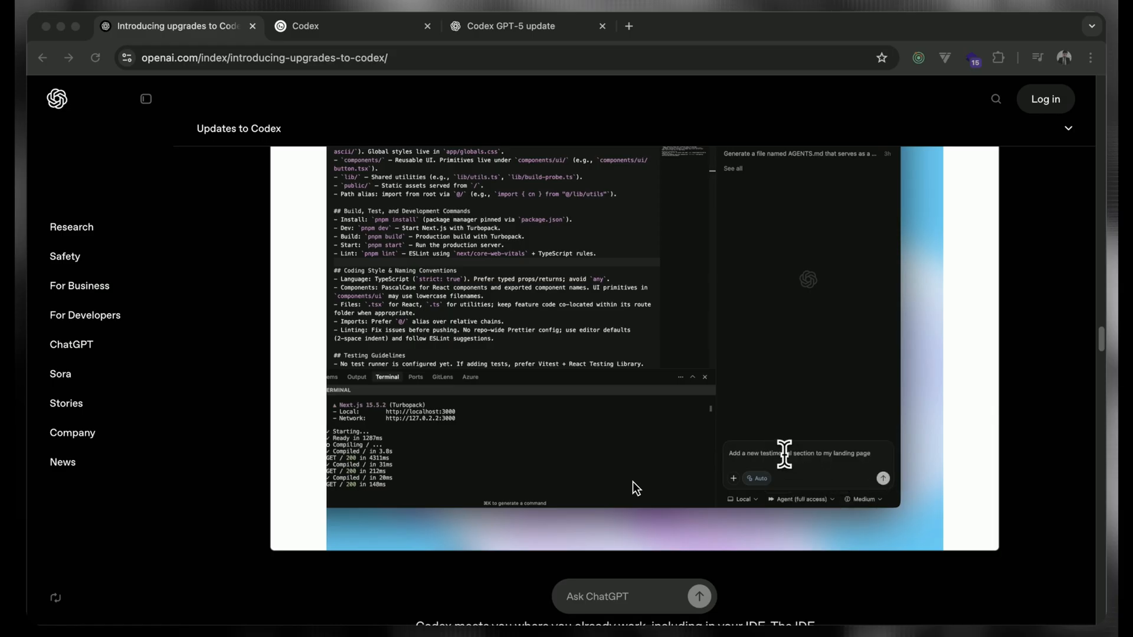
click(882, 478)
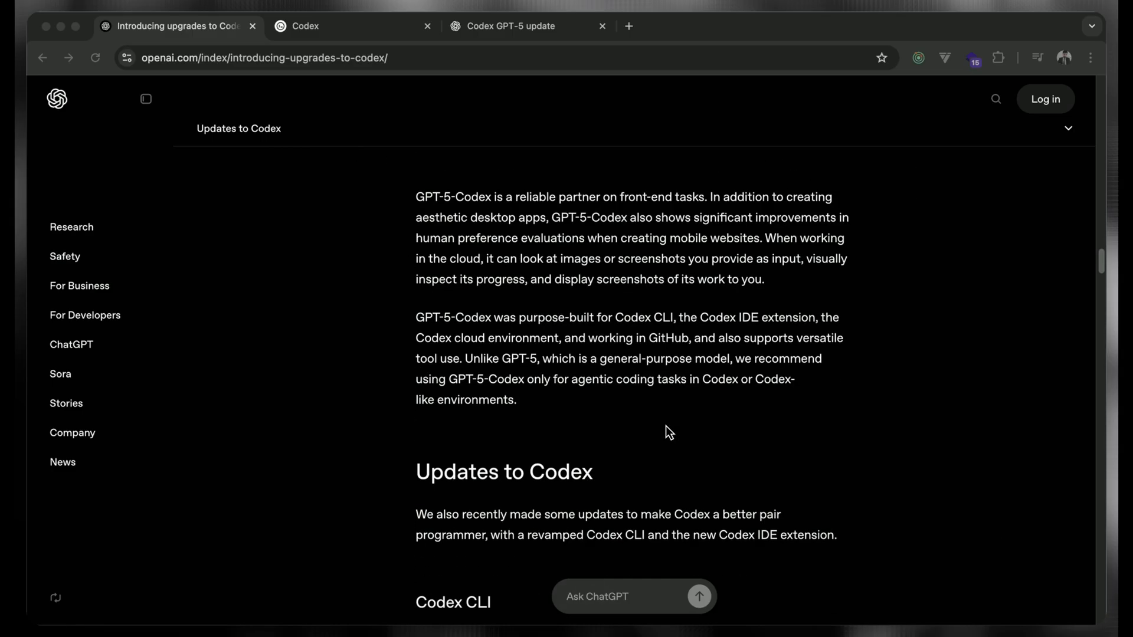
mouse_move(670, 426)
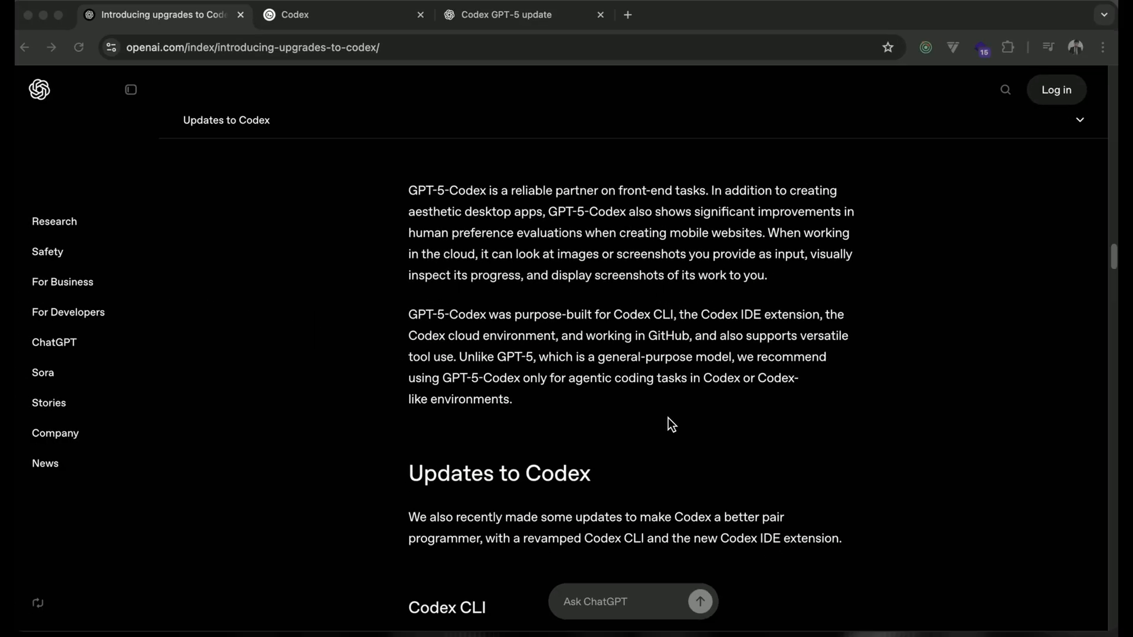
Step: Scroll through the Codex CLI section to the quickstart link and the terminal demo
scroll(down, 3)
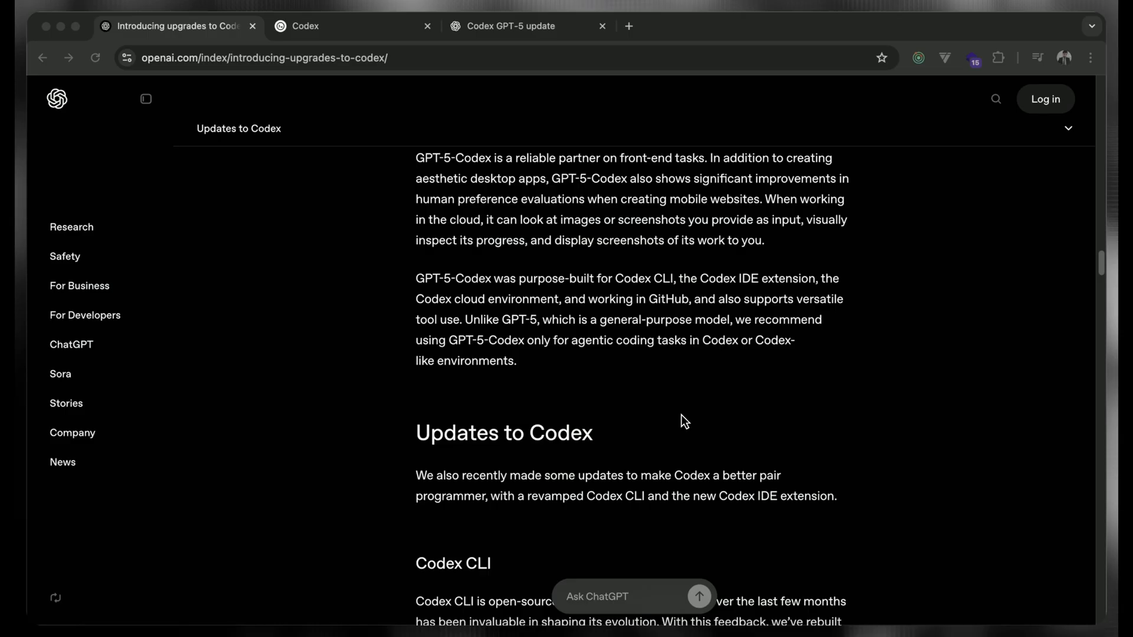
scroll(down, 3)
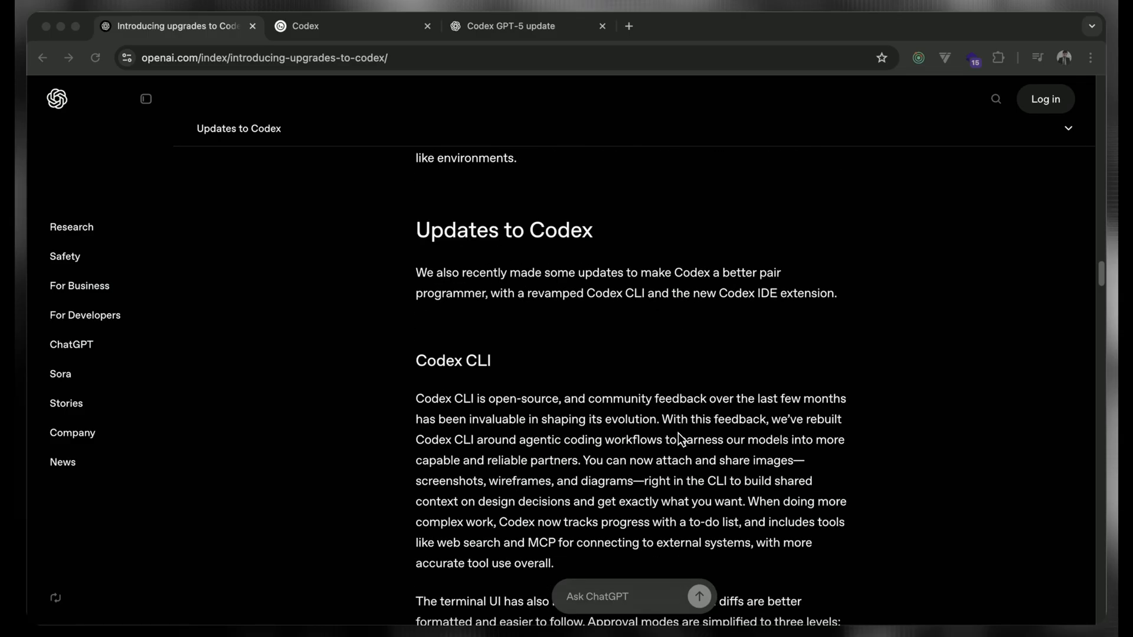
scroll(down, 3)
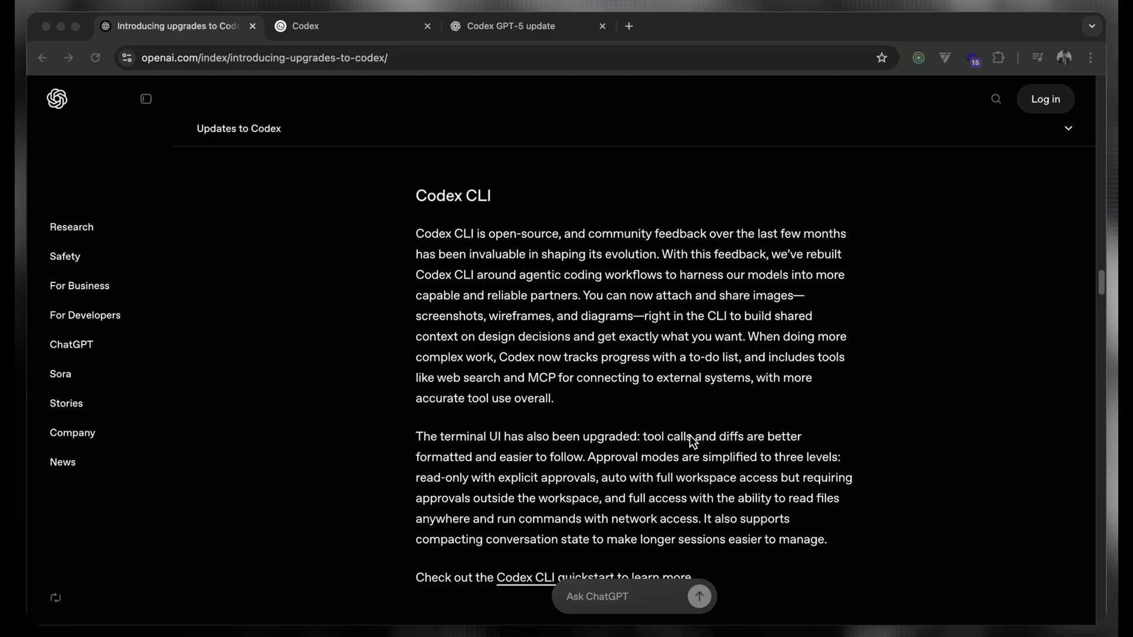
scroll(down, 3)
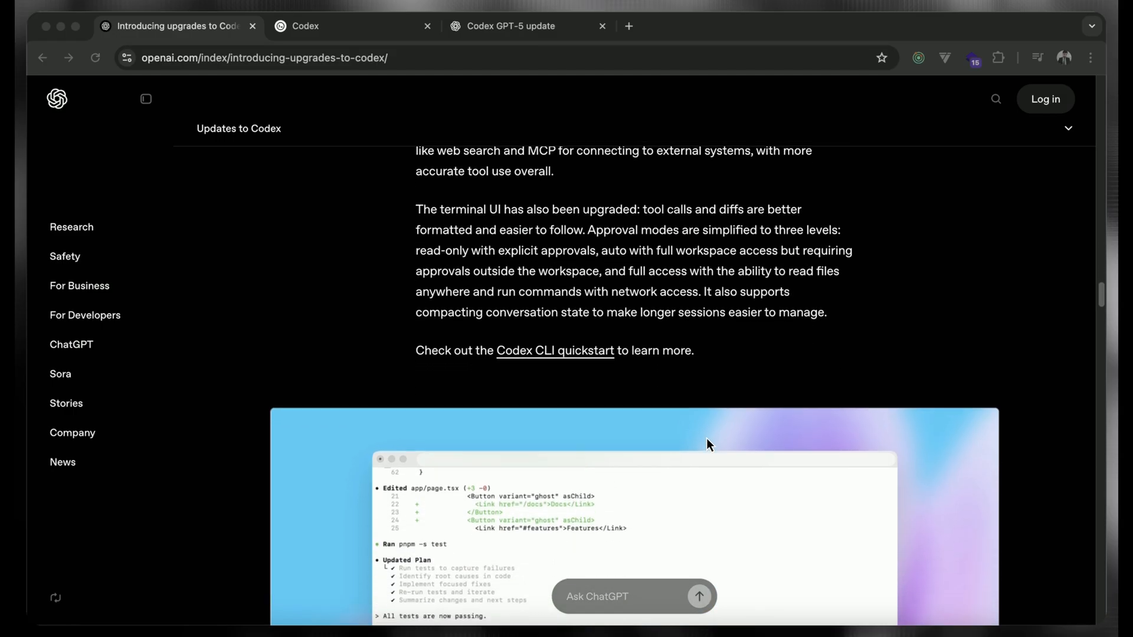
Step: Scroll past the terminal demo and GitHub code review example to 'How developers are using Codex'
scroll(down, 3)
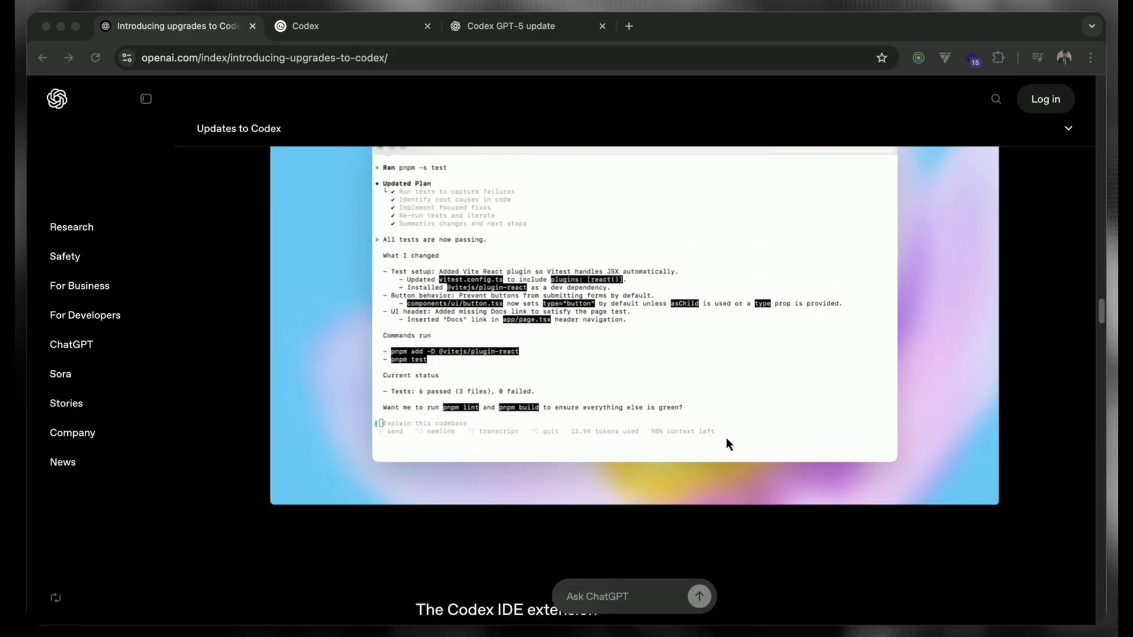
scroll(down, 3)
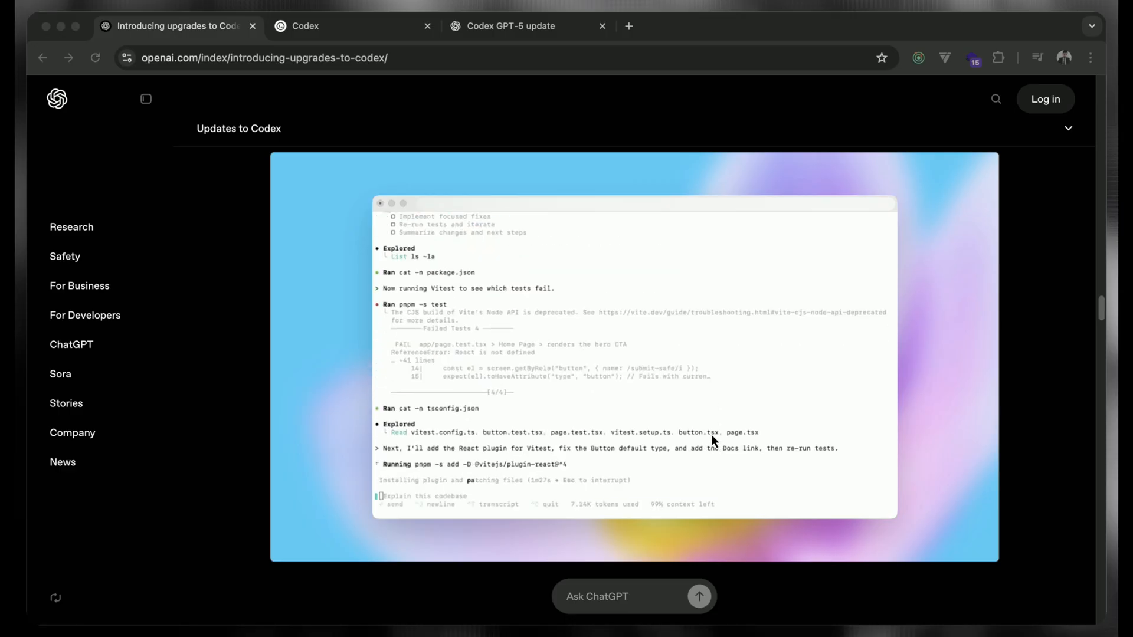
scroll(down, 3)
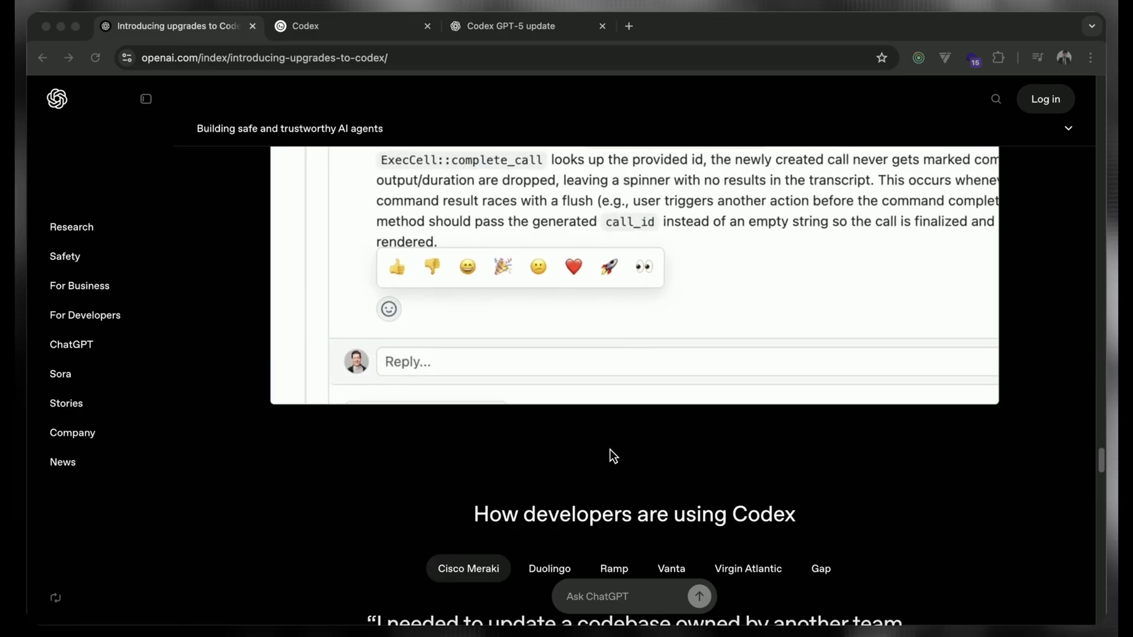
click(396, 267)
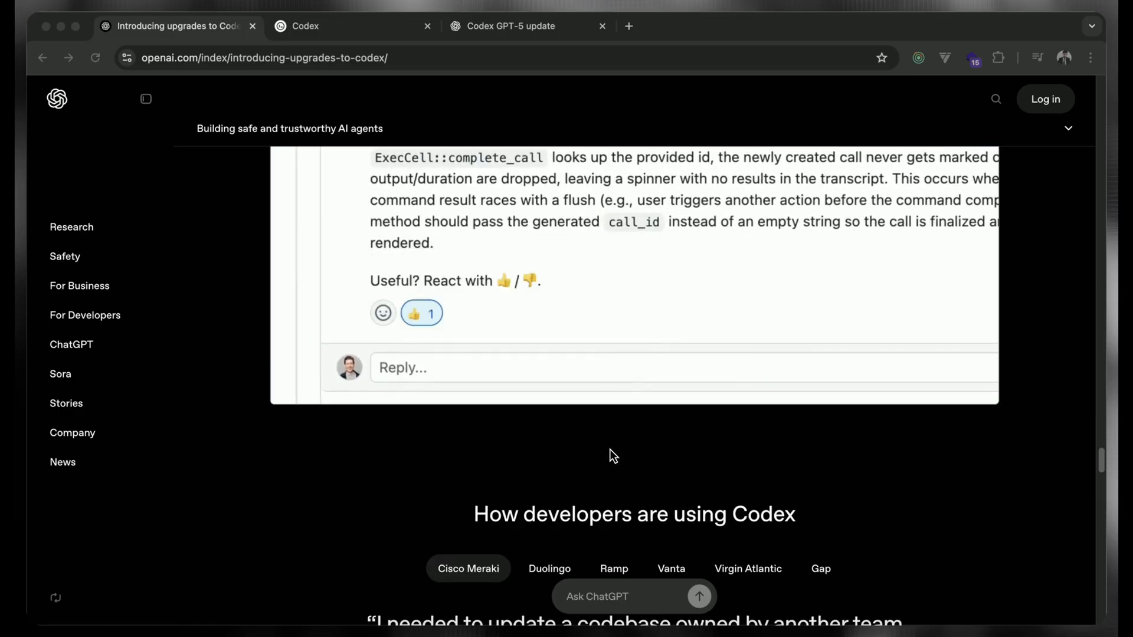